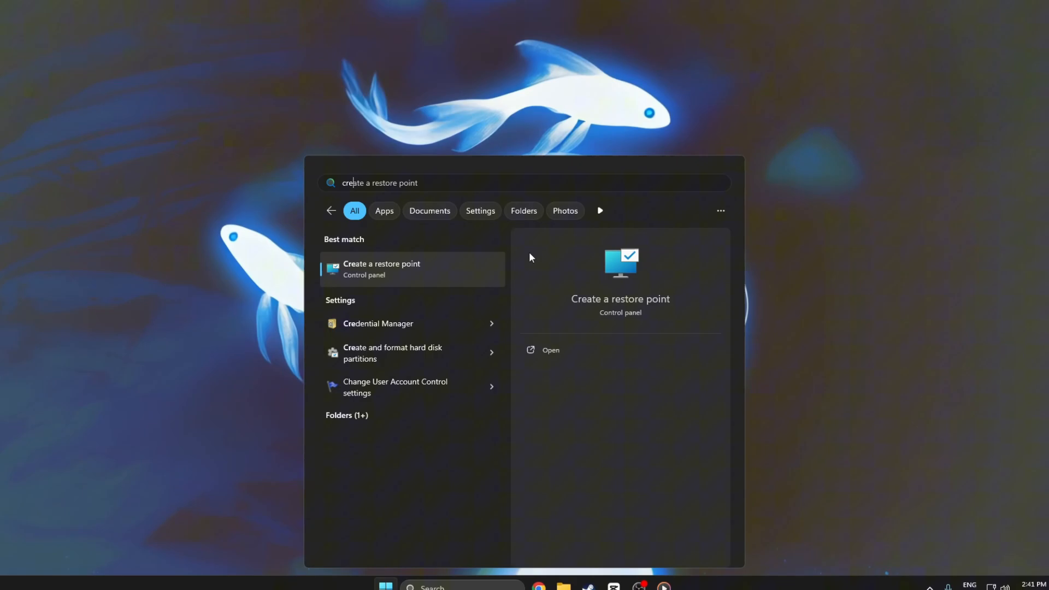
Step: Create a restore point for Local Disk C: named 'Before installing x yz'
left_click(381, 268)
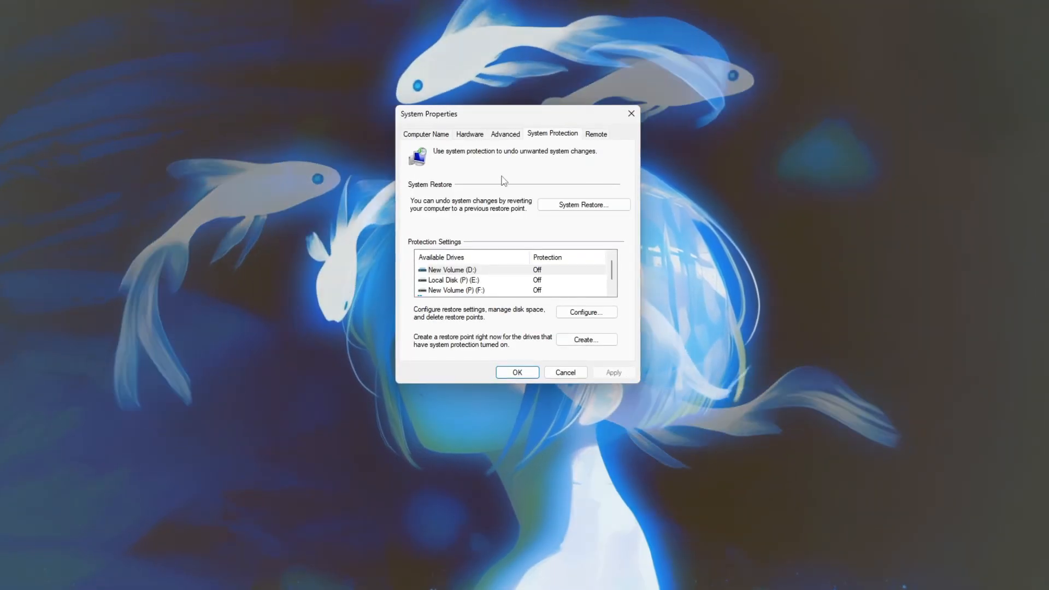
scroll("down", 3)
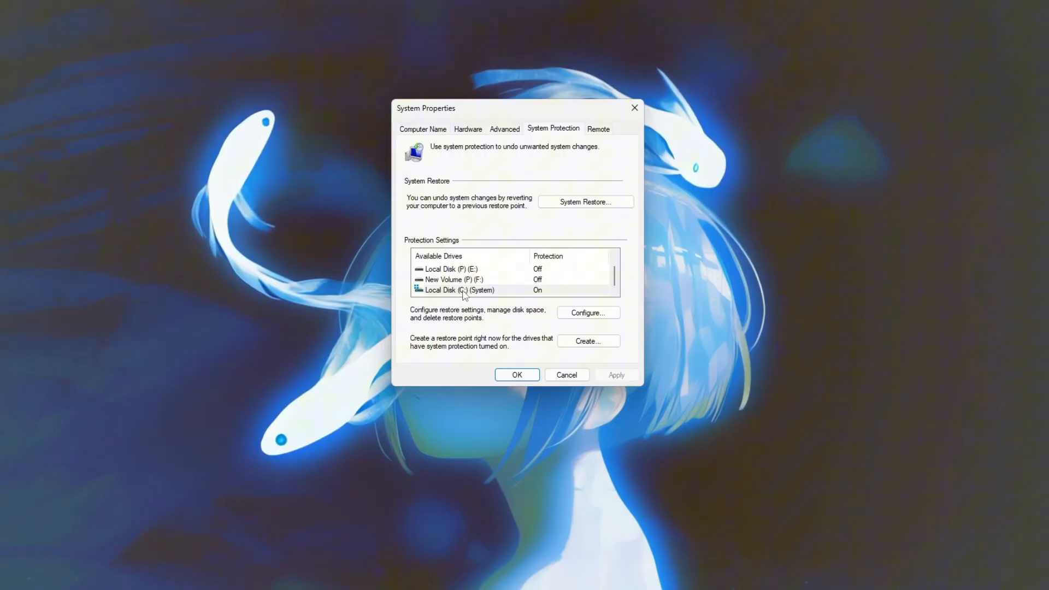
left_click(458, 290)
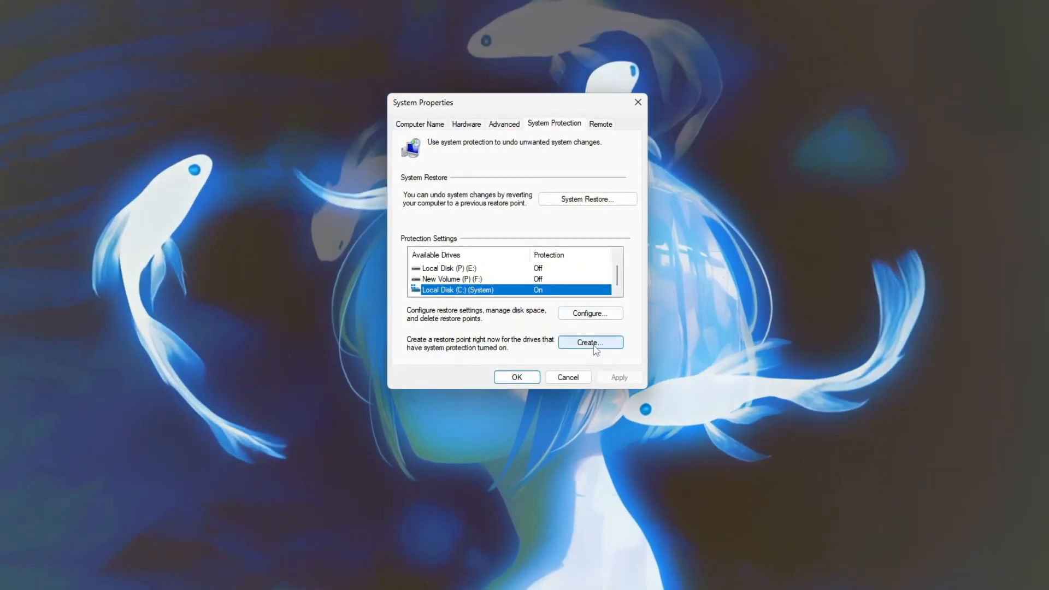
left_click(590, 342)
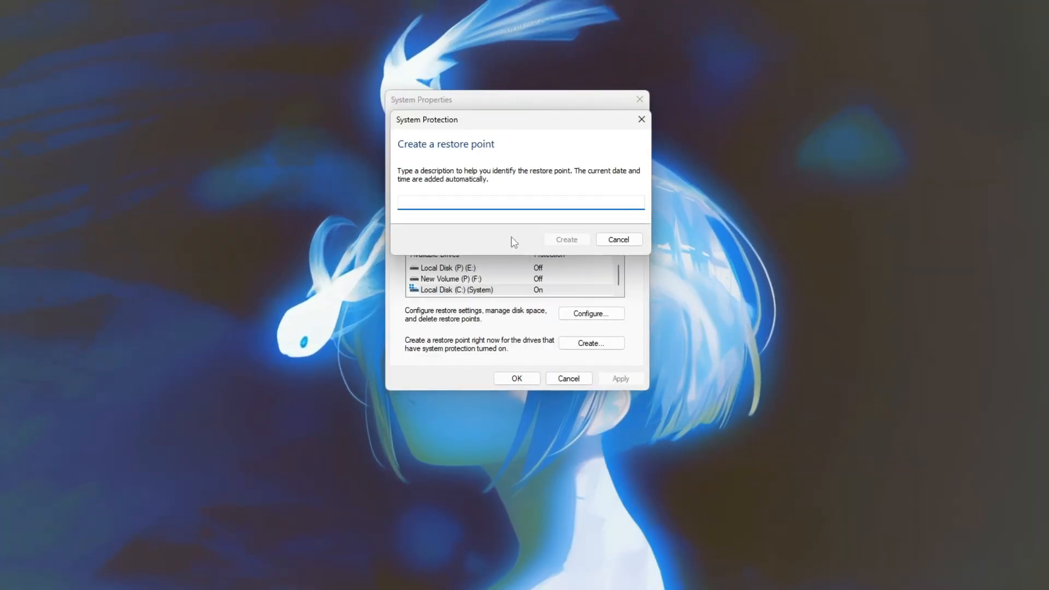
type("Before ins")
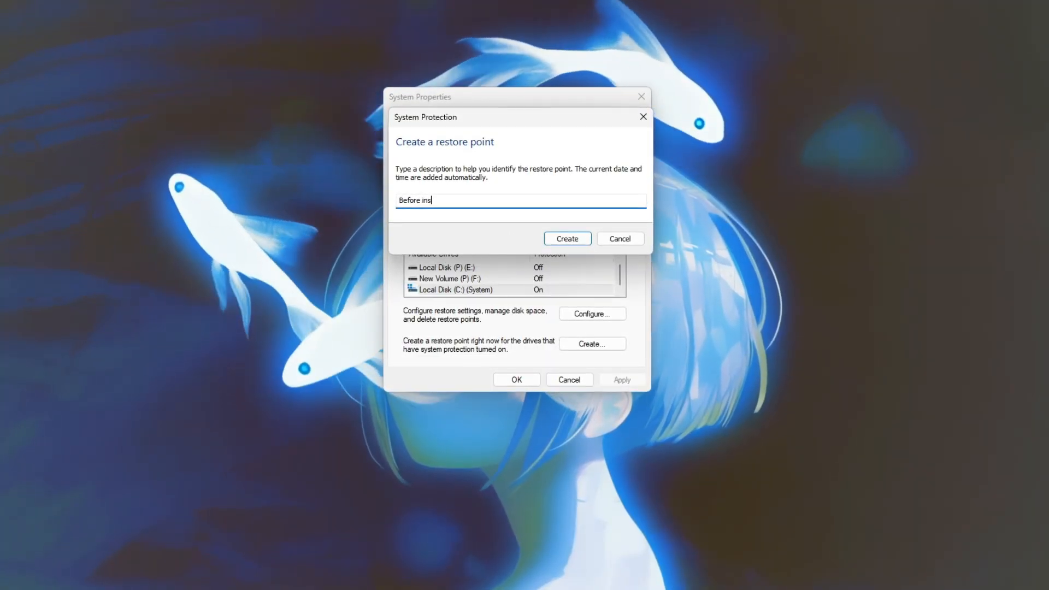
type("talling")
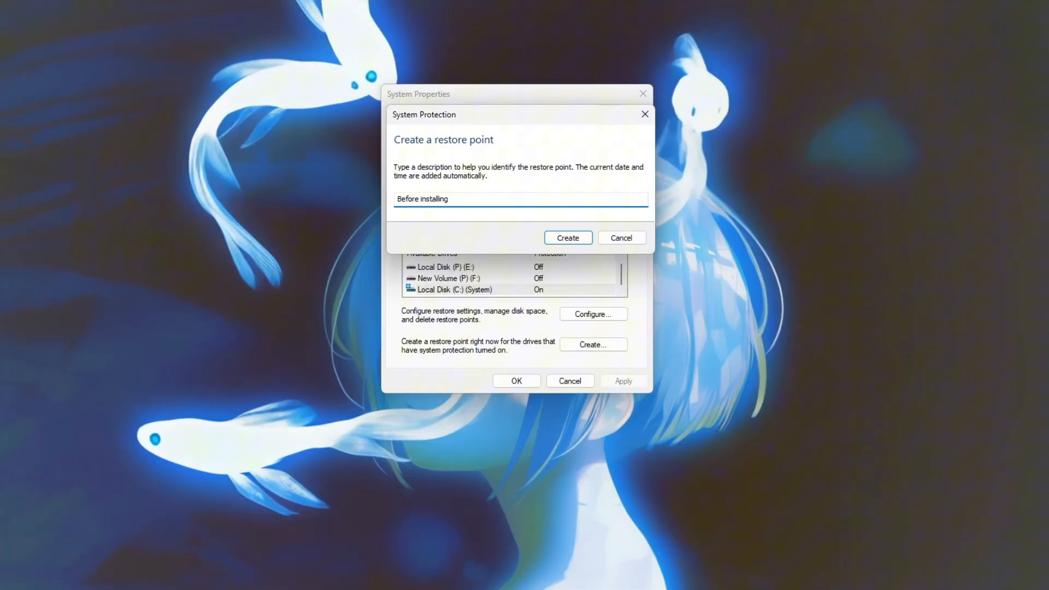
type("x yz")
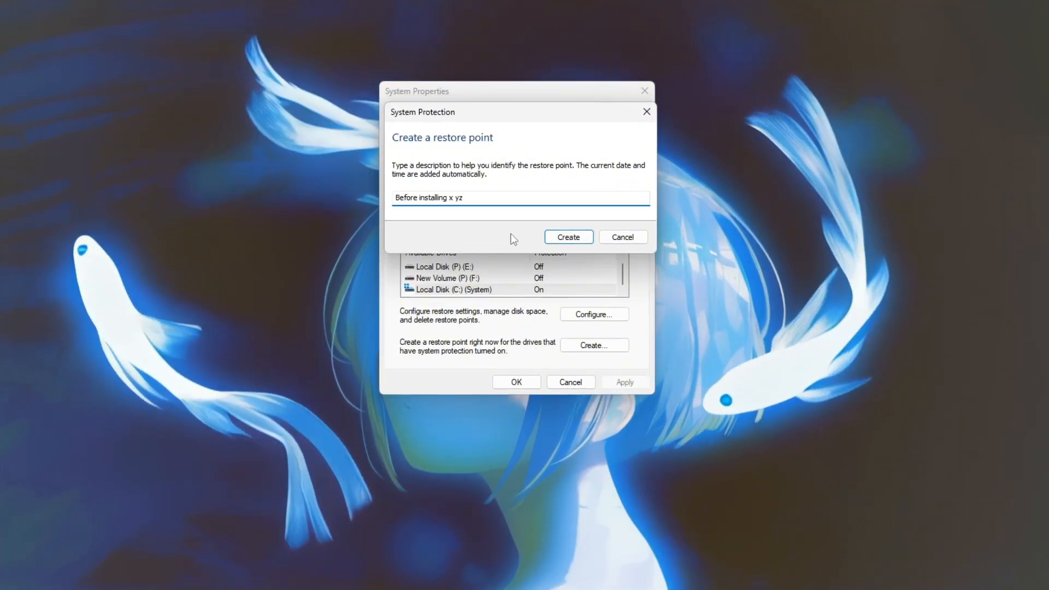
left_click(567, 237)
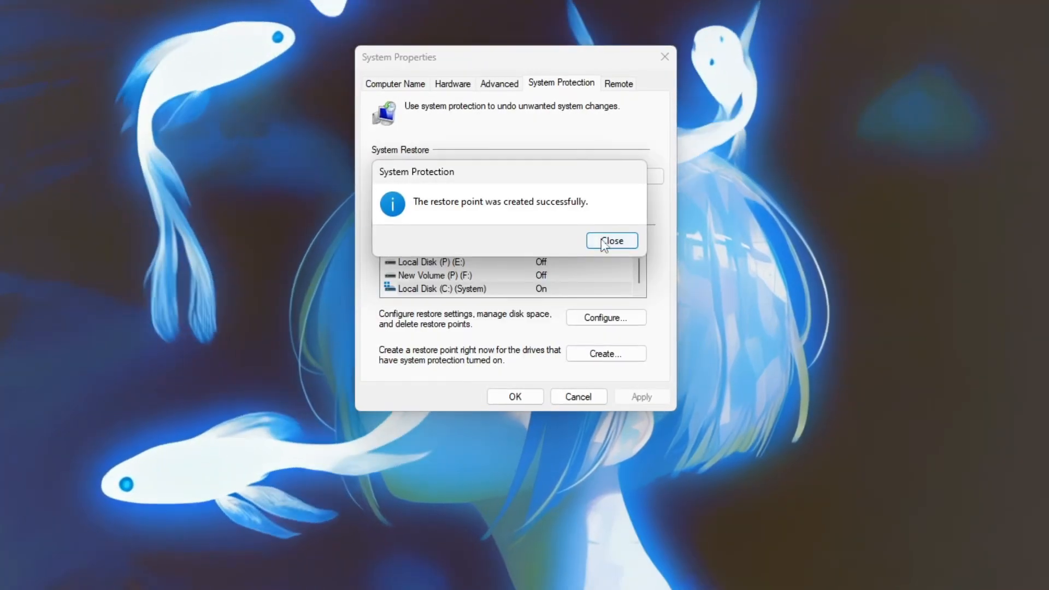
left_click(612, 240)
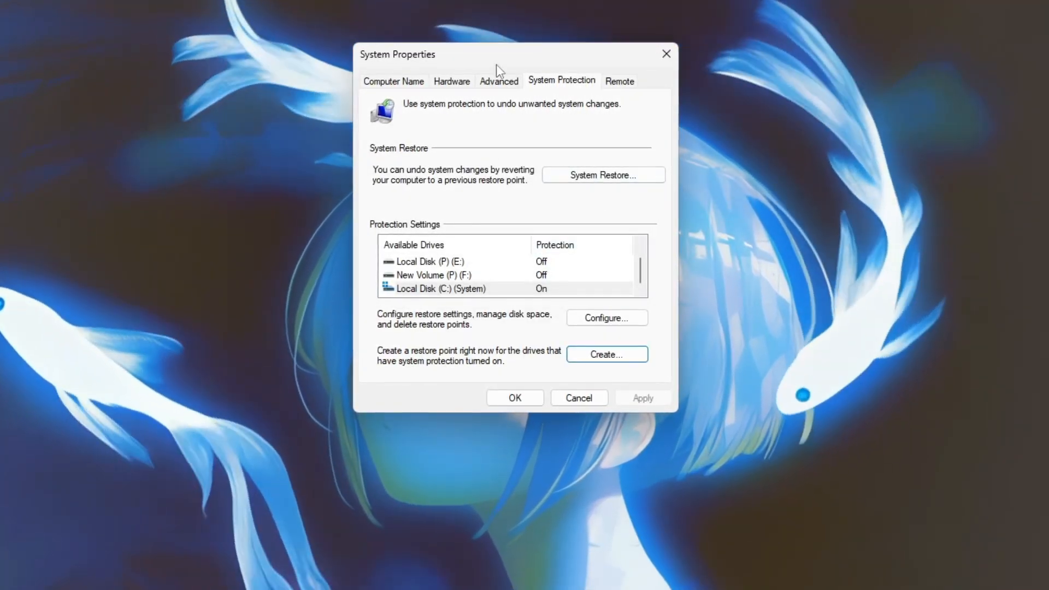
Step: Open System Restore and view the restore point list, including 'Before installing x yz'
left_click(601, 175)
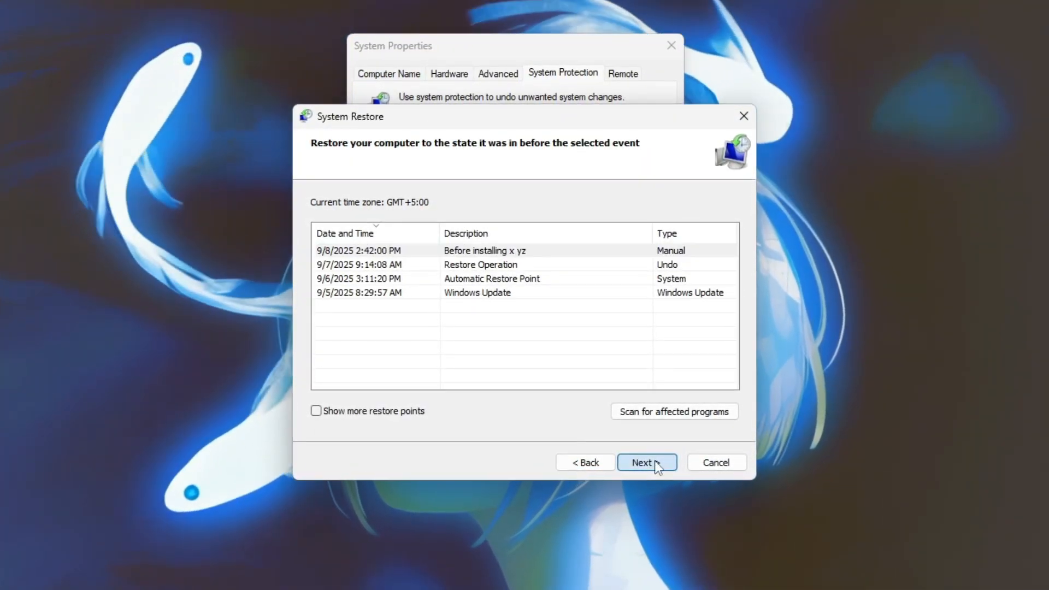
left_click(646, 462)
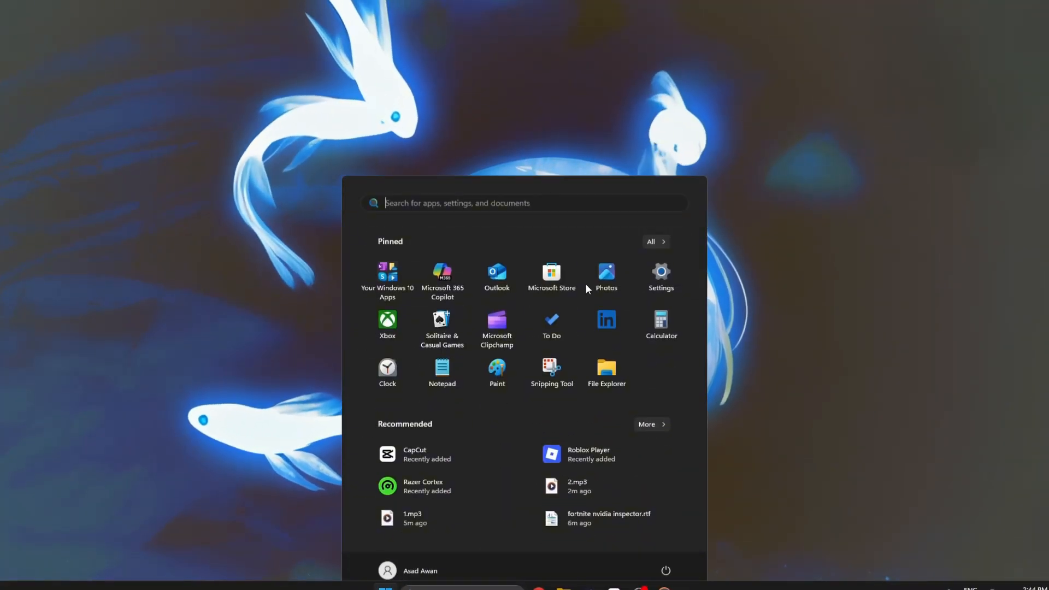
Step: Set visual effects to best performance, keeping thumbnails and smooth screen-font edges
left_click(606, 373)
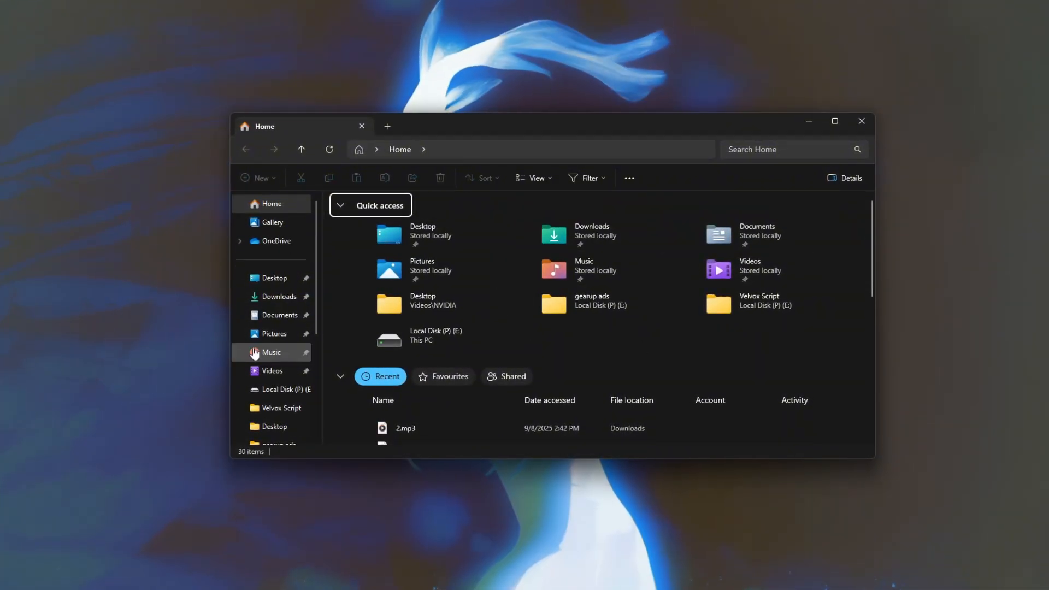
right_click(271, 312)
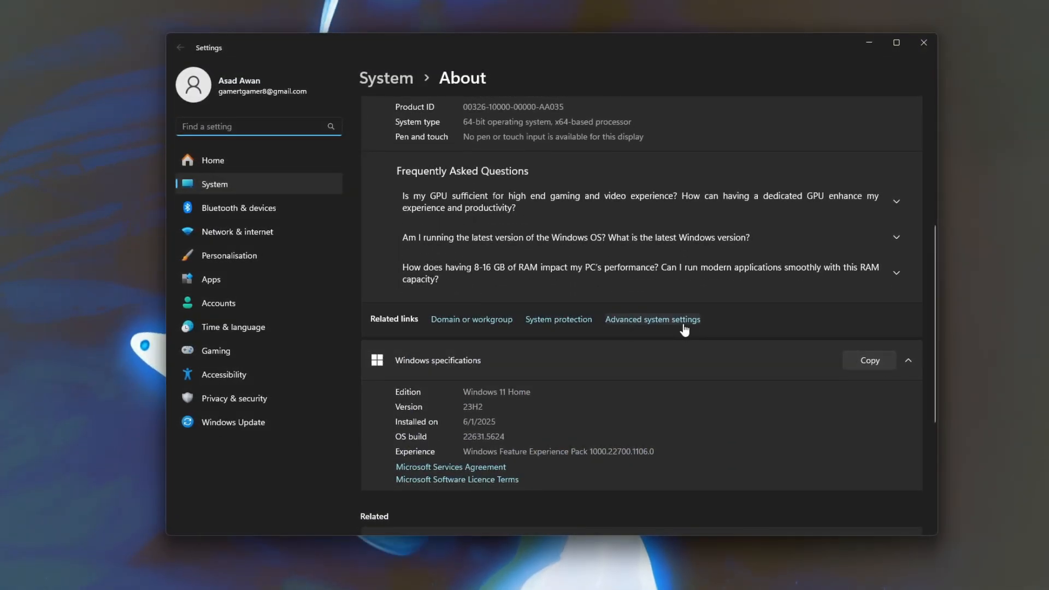
left_click(652, 319)
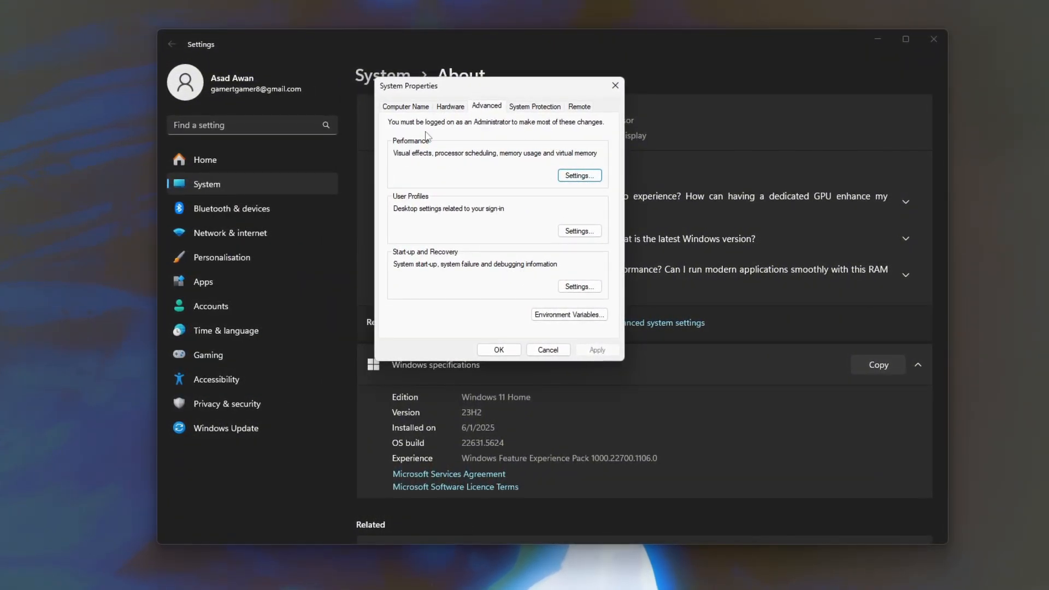
left_click(578, 176)
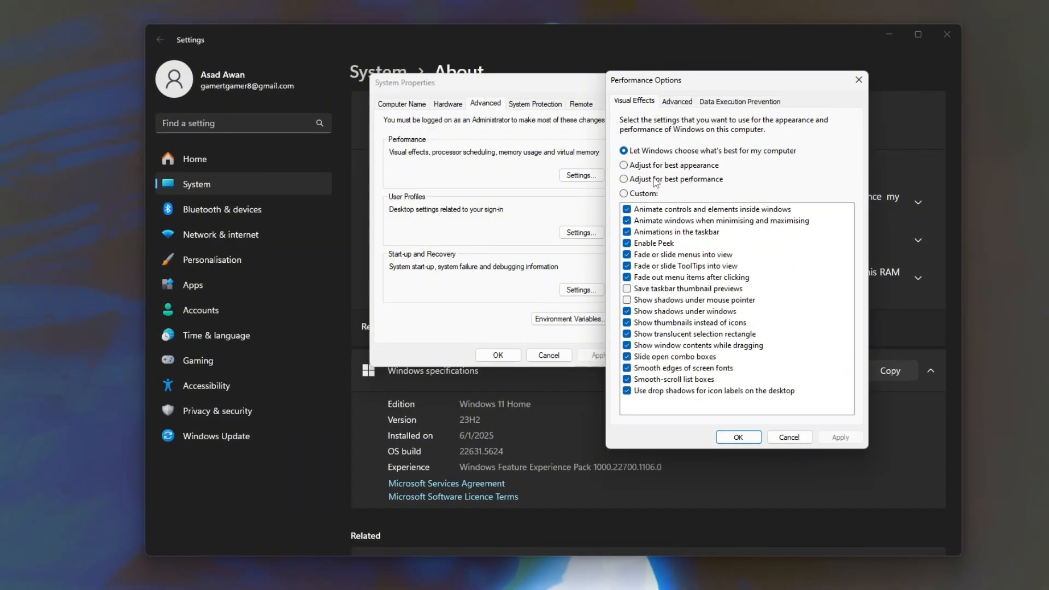
left_click(626, 179)
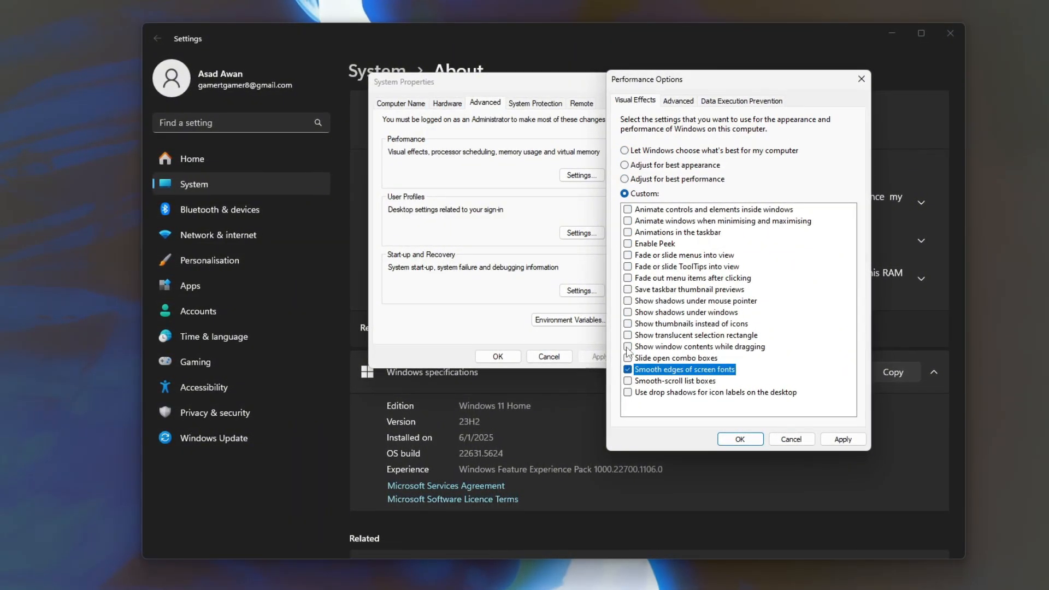
left_click(628, 325)
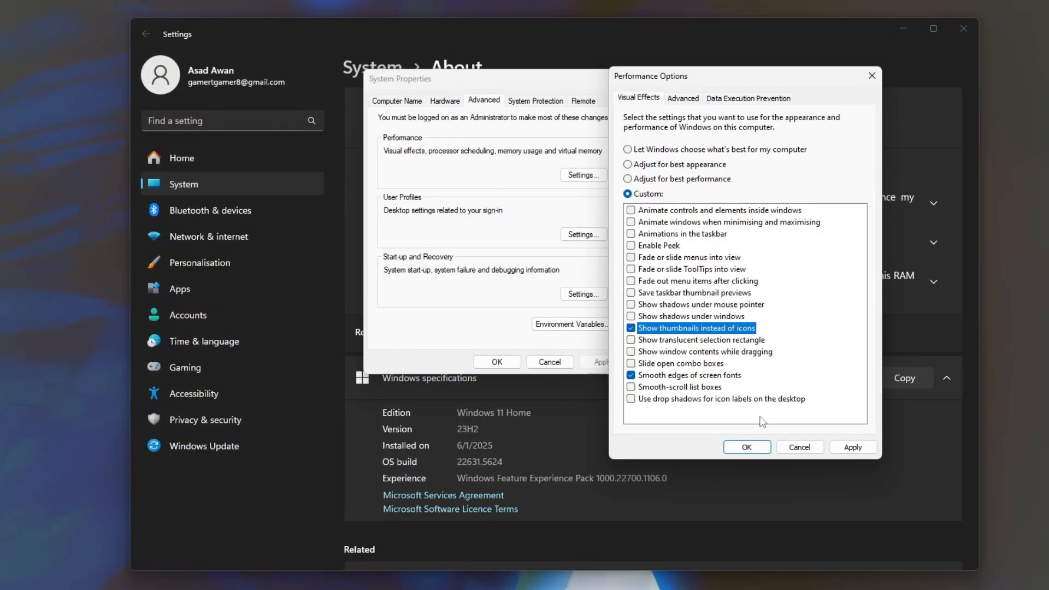
left_click(745, 446)
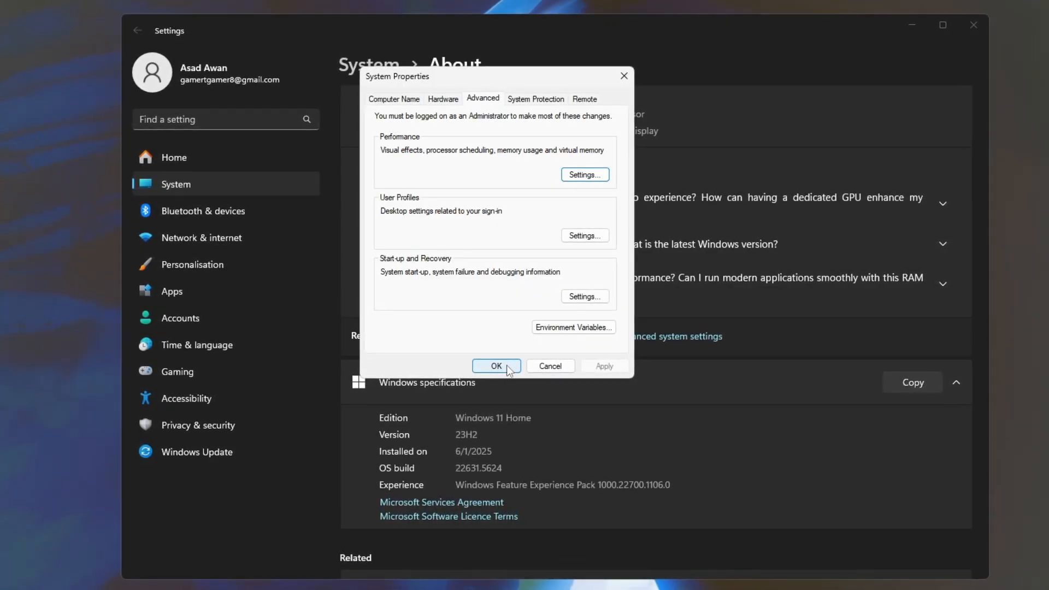
mouse_move(831, 212)
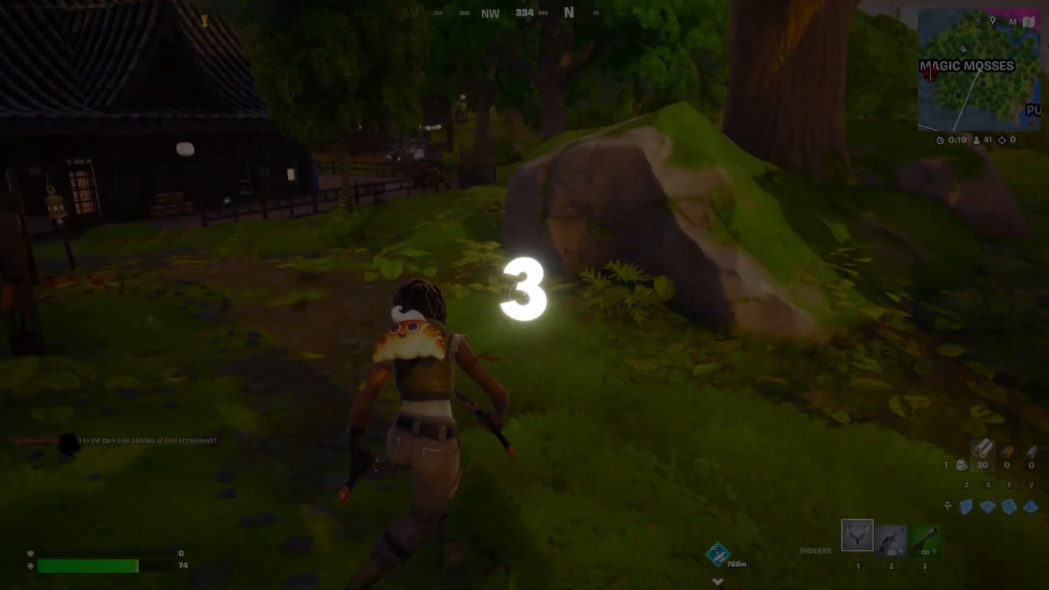
mouse_move(525, 295)
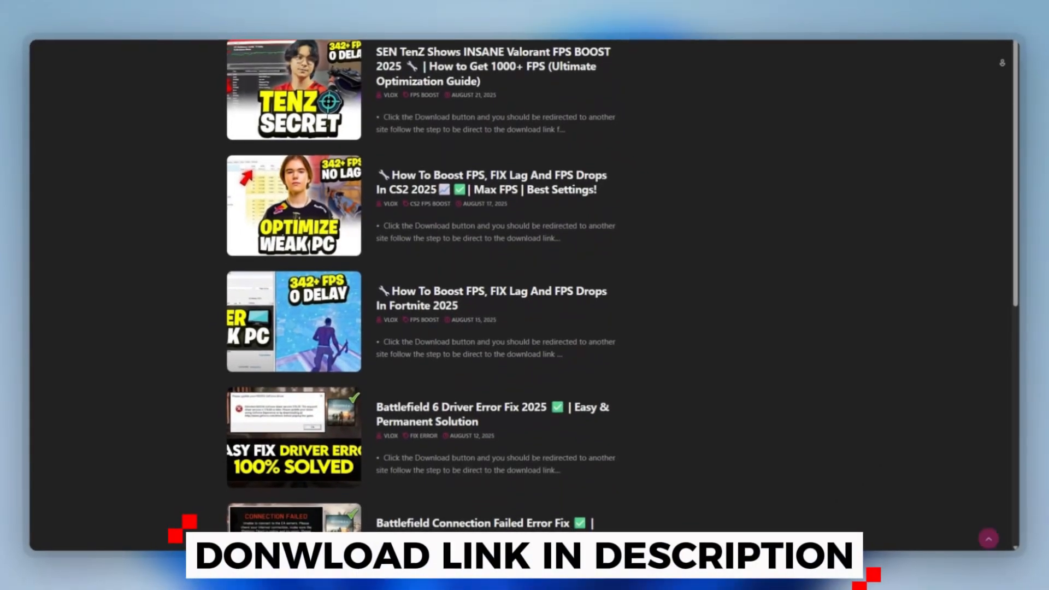
Step: Run nvidiaProfileInspector.exe directly from the zip without extracting
scroll("down", 3)
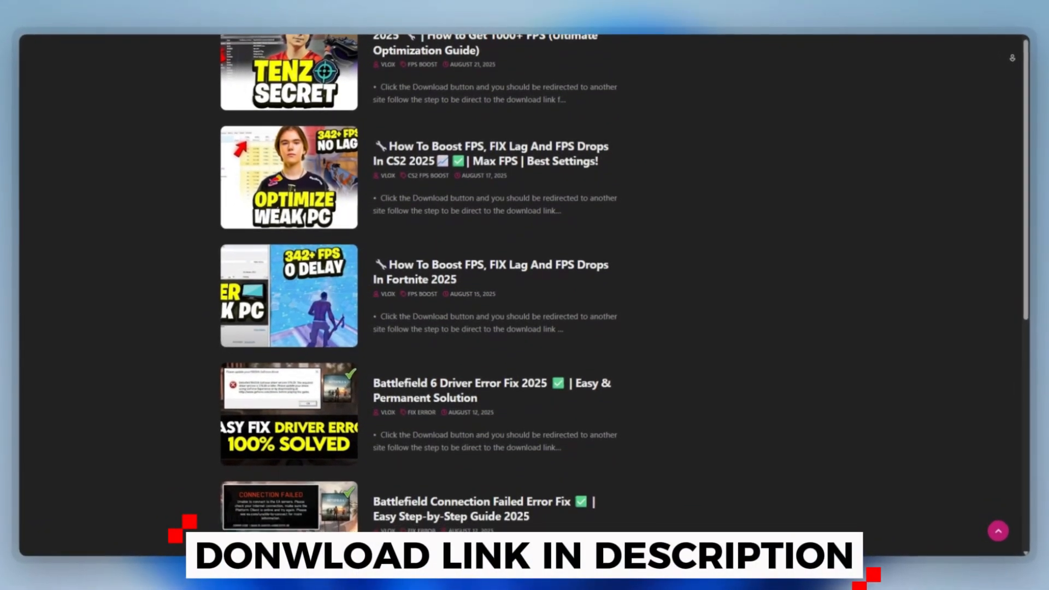
scroll("down", 3)
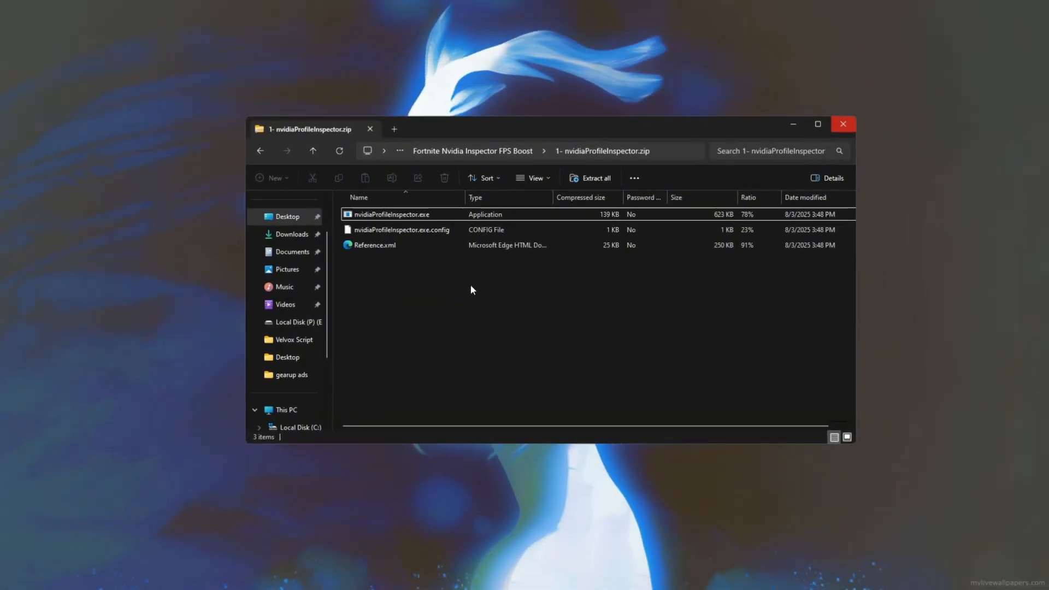
left_click(391, 214)
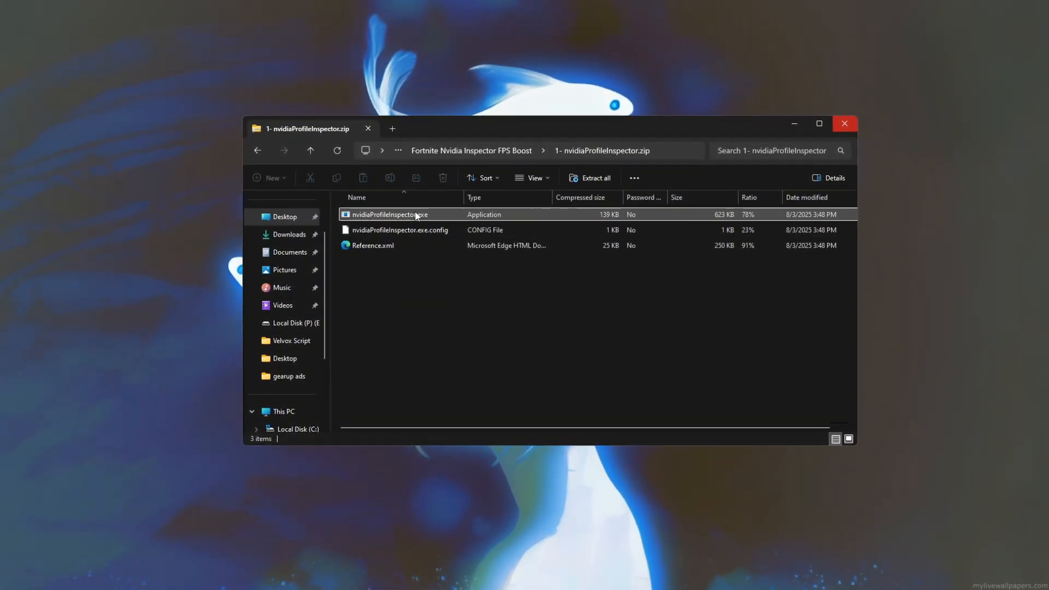
double_click(388, 214)
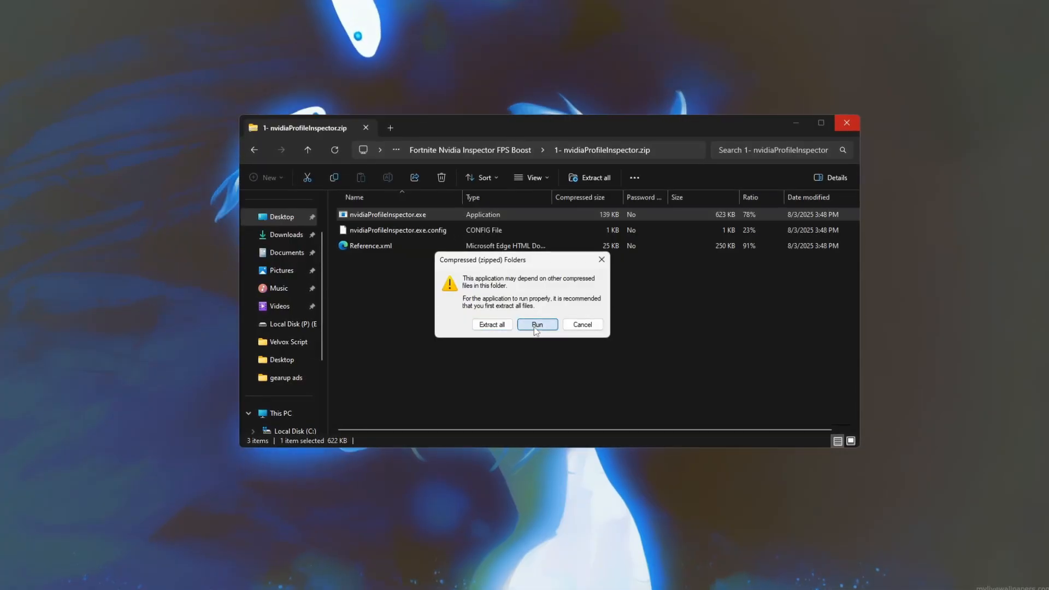
left_click(536, 325)
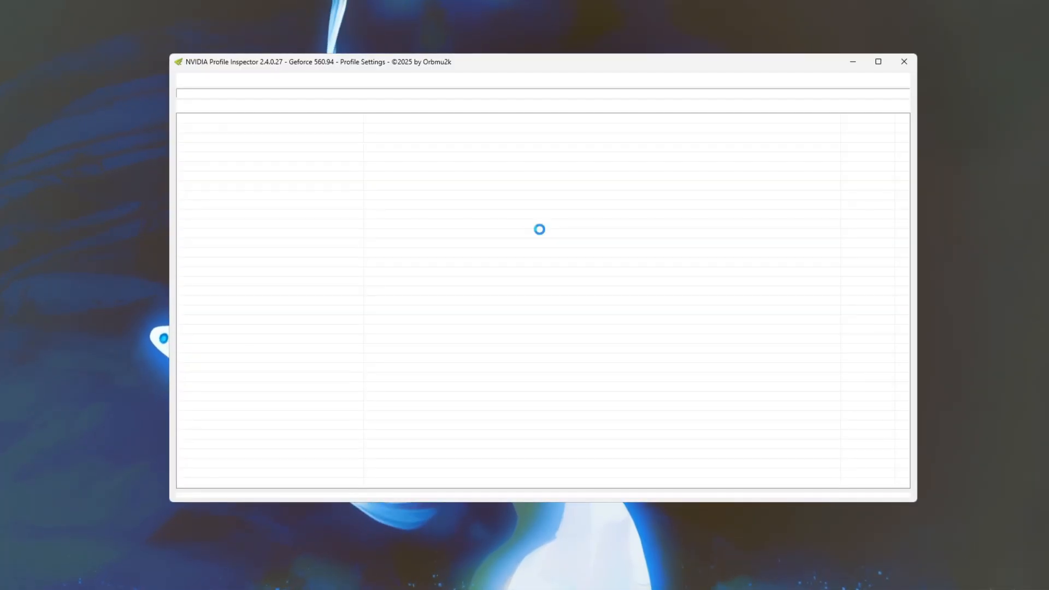
Step: Load Fortnite profile; set Power Management to Optimal performance, Threaded Optimization On
type("Fortn")
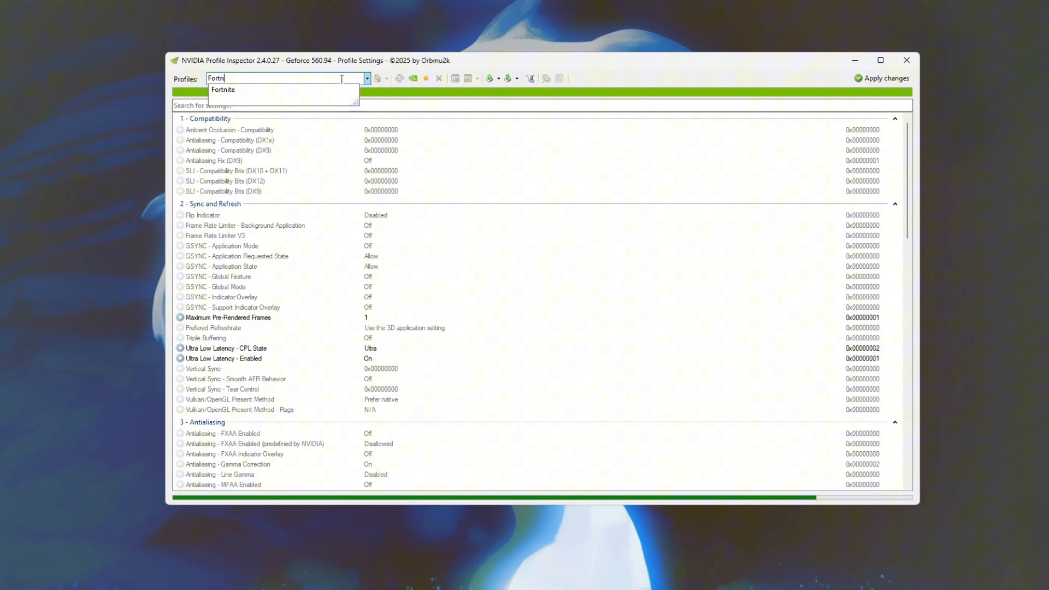
left_click(223, 90)
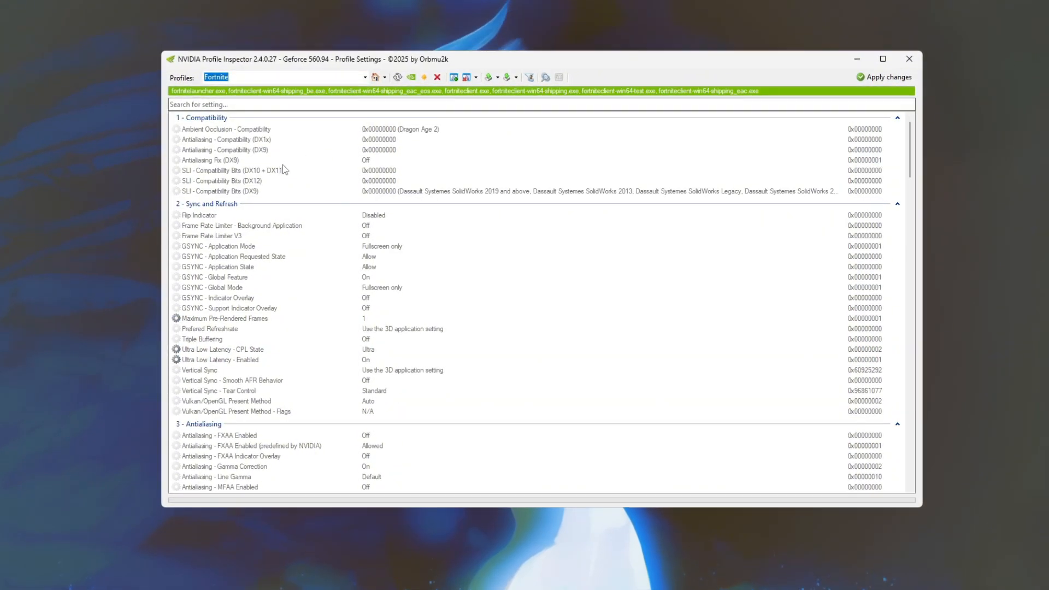
scroll("down", 3)
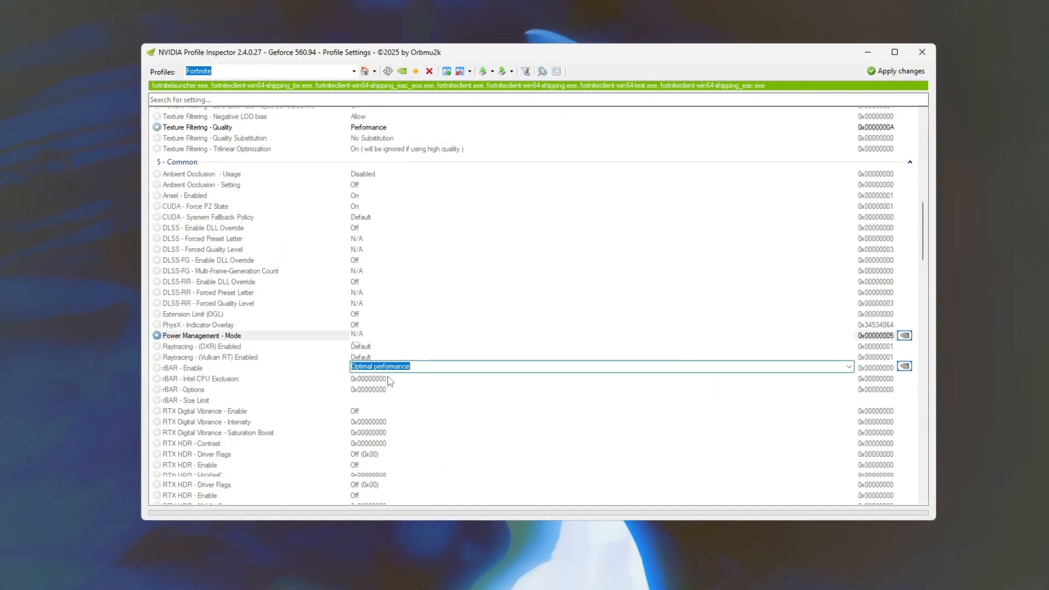
scroll("down", 3)
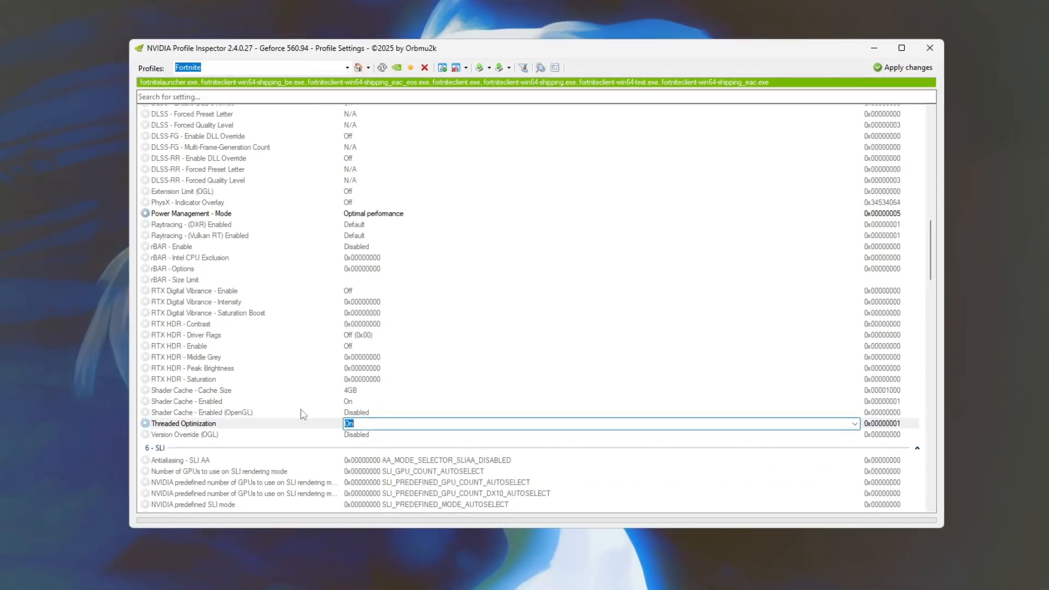
scroll("up", 3)
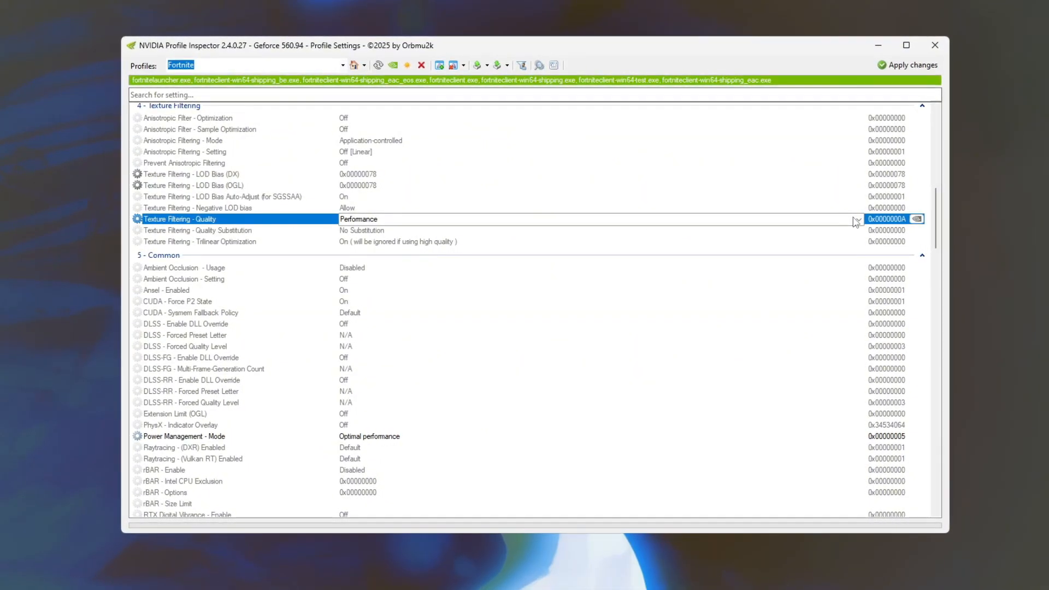
Step: Set Texture Filtering Quality to High performance and Transparency Multisampling to Disabled
left_click(859, 218)
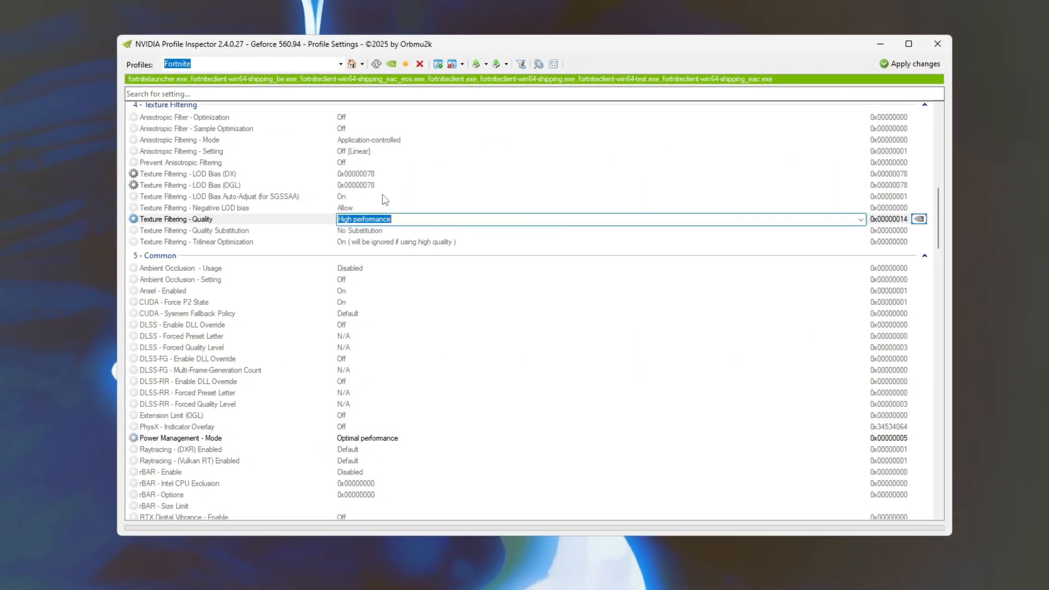
scroll("up", 3)
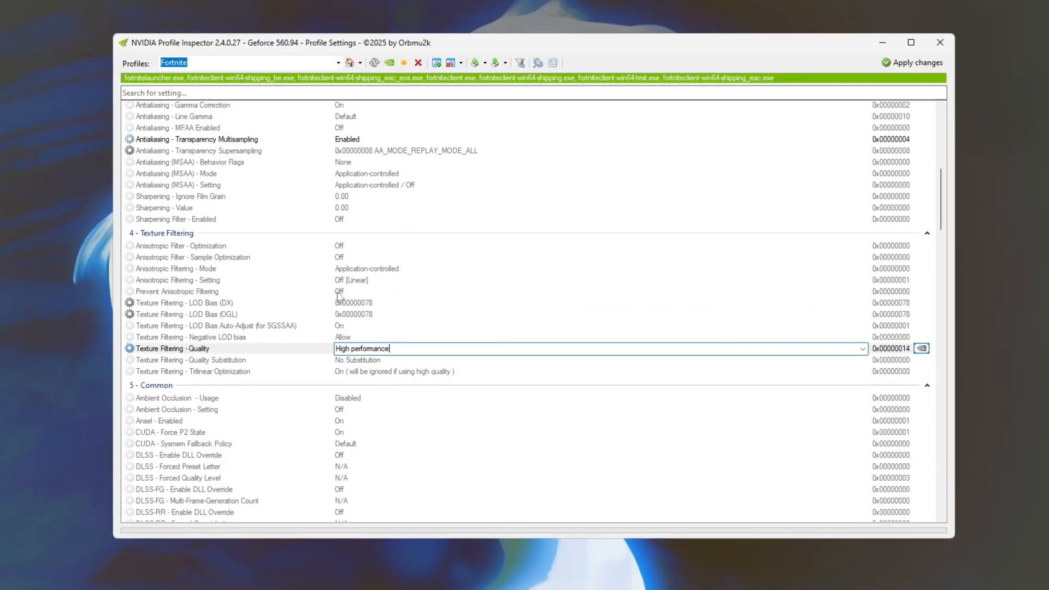
scroll("up", 3)
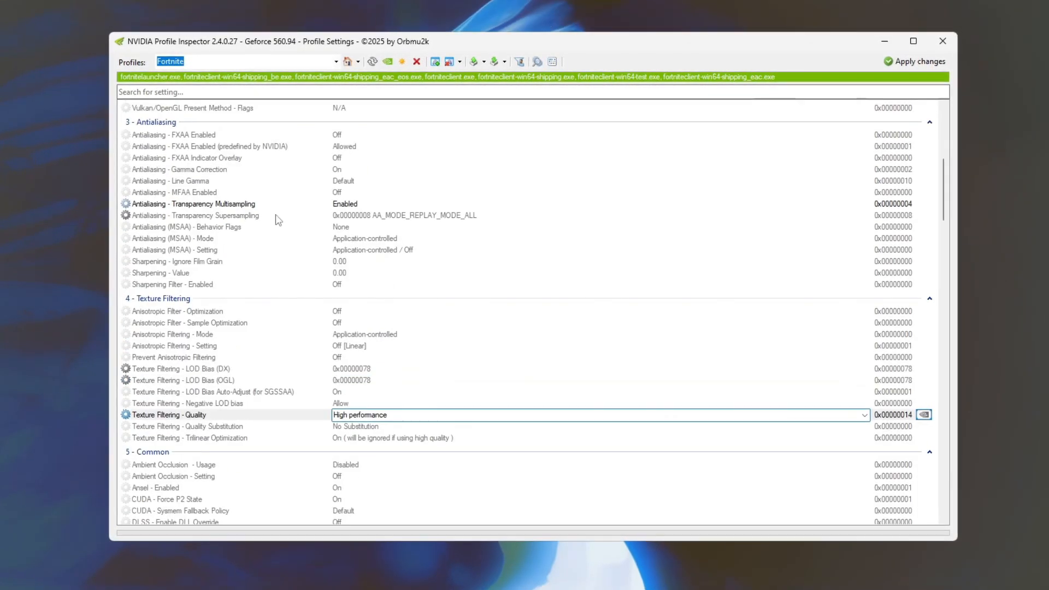
left_click(200, 203)
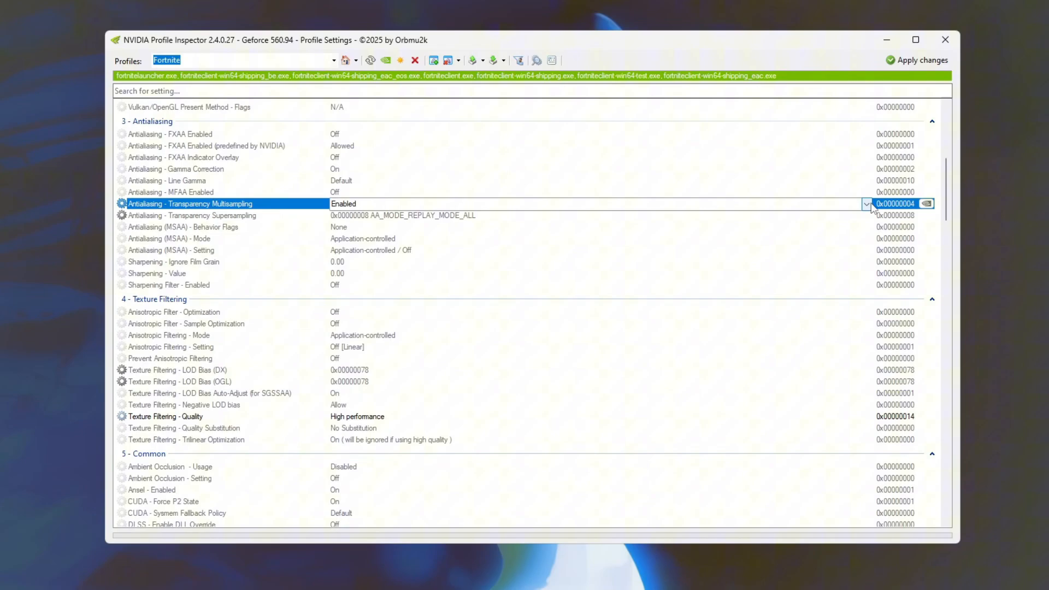
left_click(868, 204)
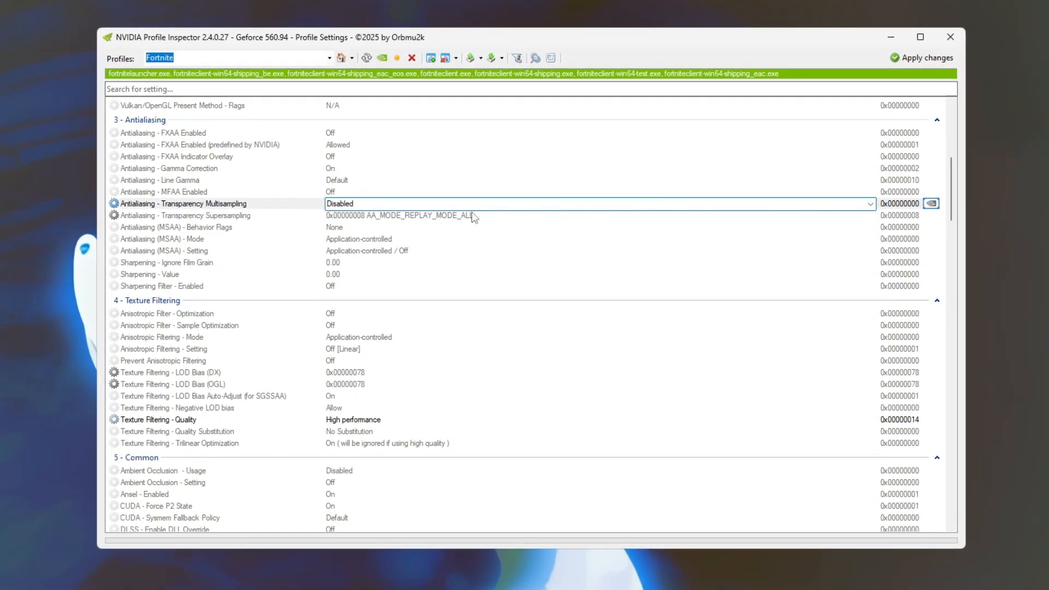
scroll("up", 3)
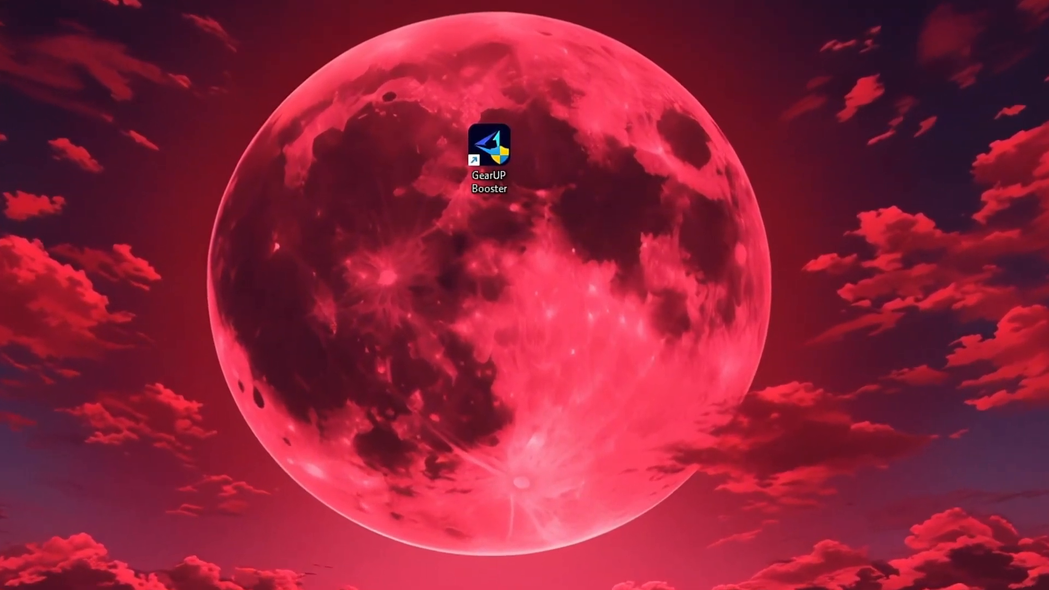
Step: Open GearUP Booster, find Fortnite in the games catalogue, and boost it
double_click(489, 145)
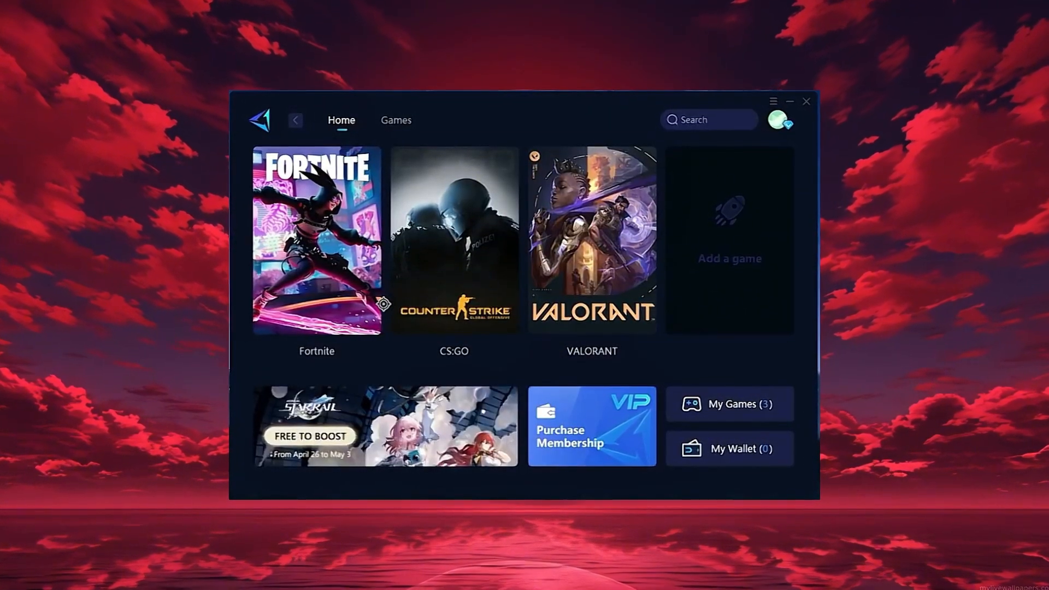
left_click(778, 122)
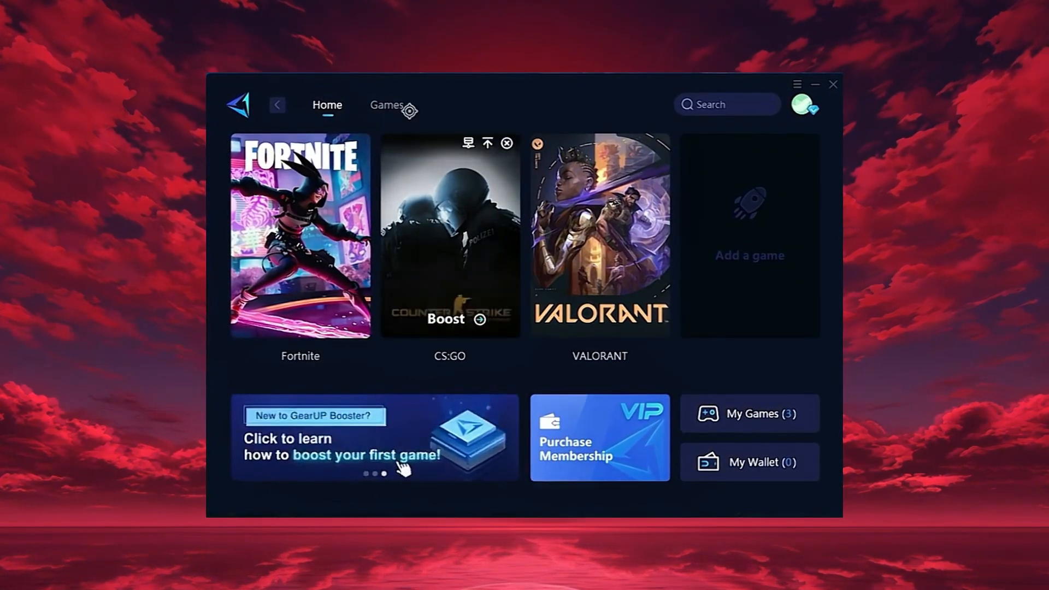
left_click(386, 105)
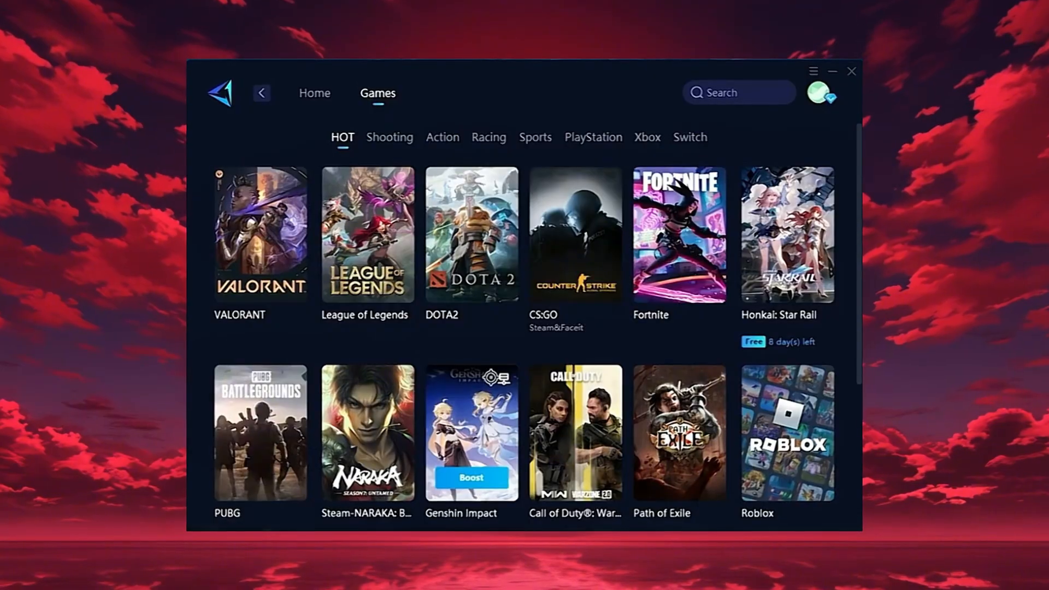
mouse_move(681, 234)
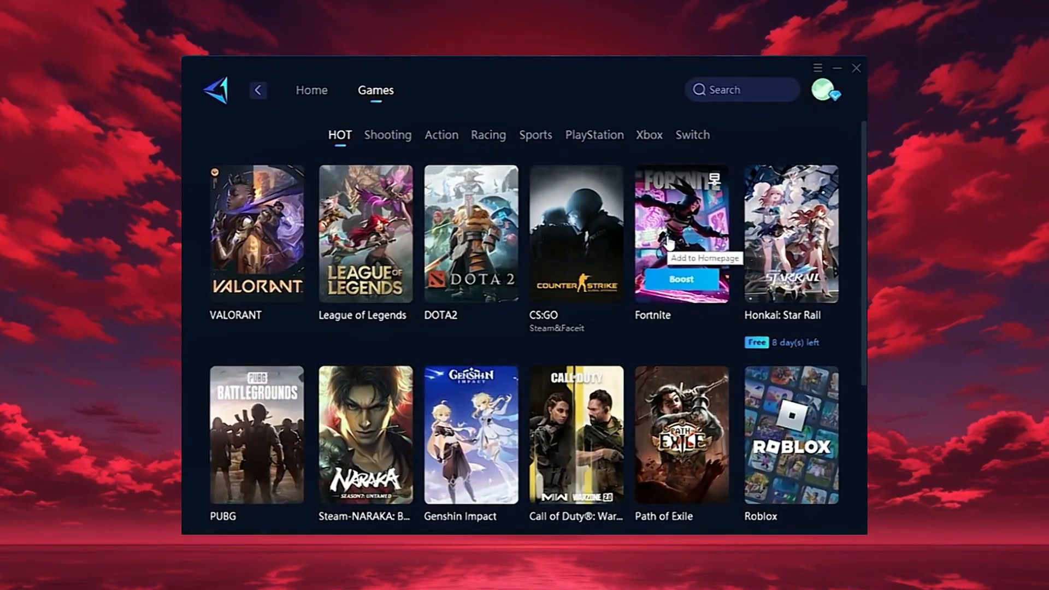
left_click(311, 90)
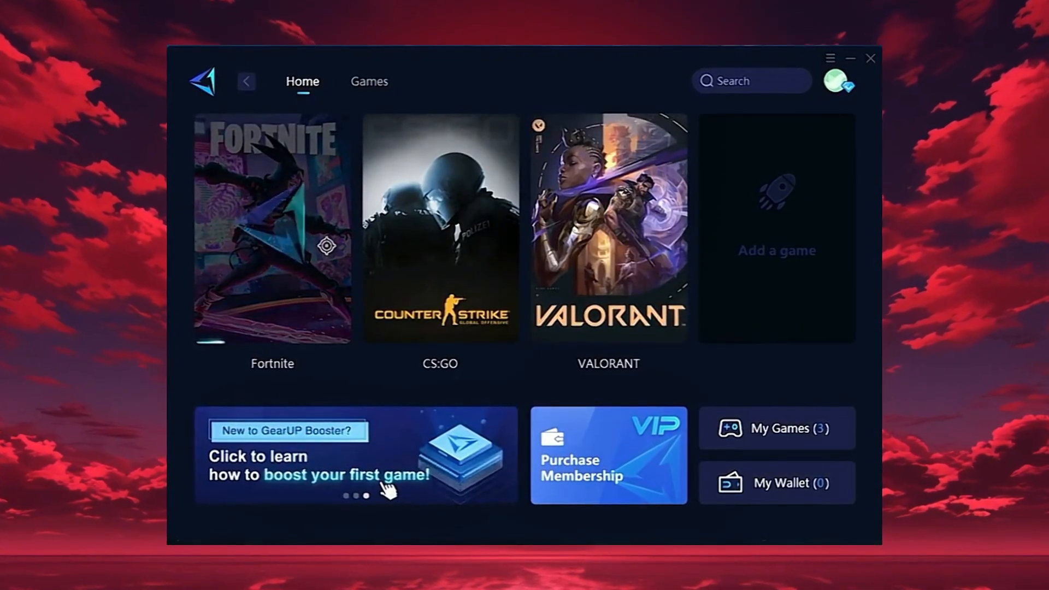
Step: Check Fortnite's launch settings and confirm the Middle East server region
left_click(271, 230)
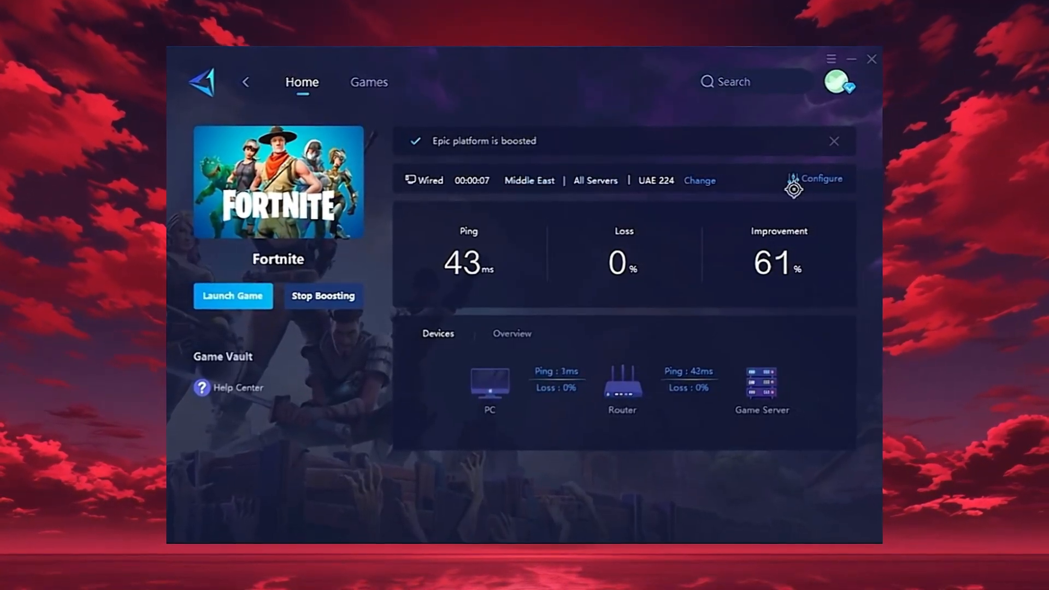
left_click(816, 179)
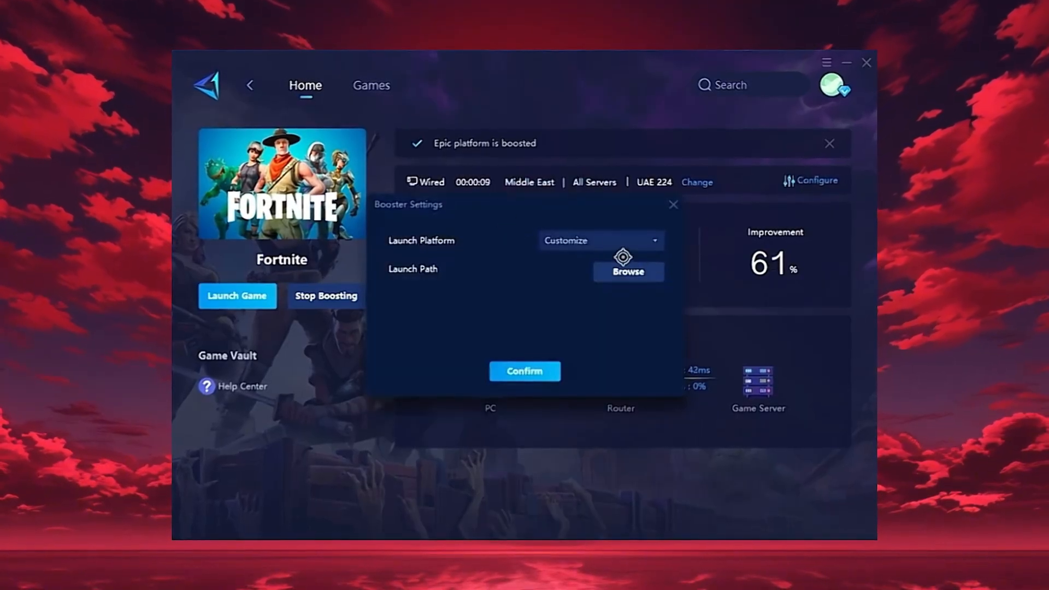
left_click(696, 182)
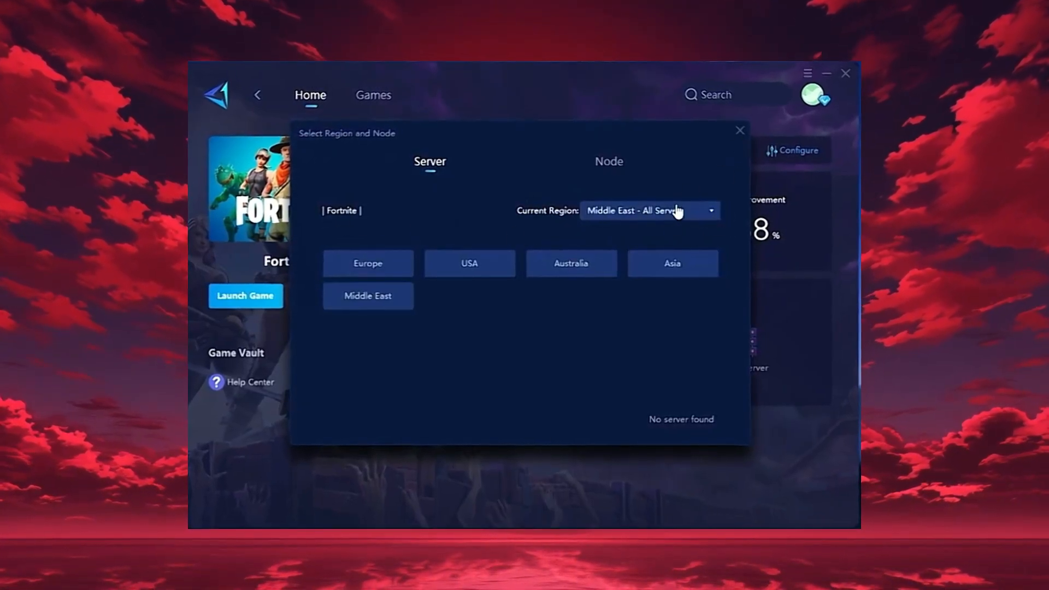
left_click(649, 211)
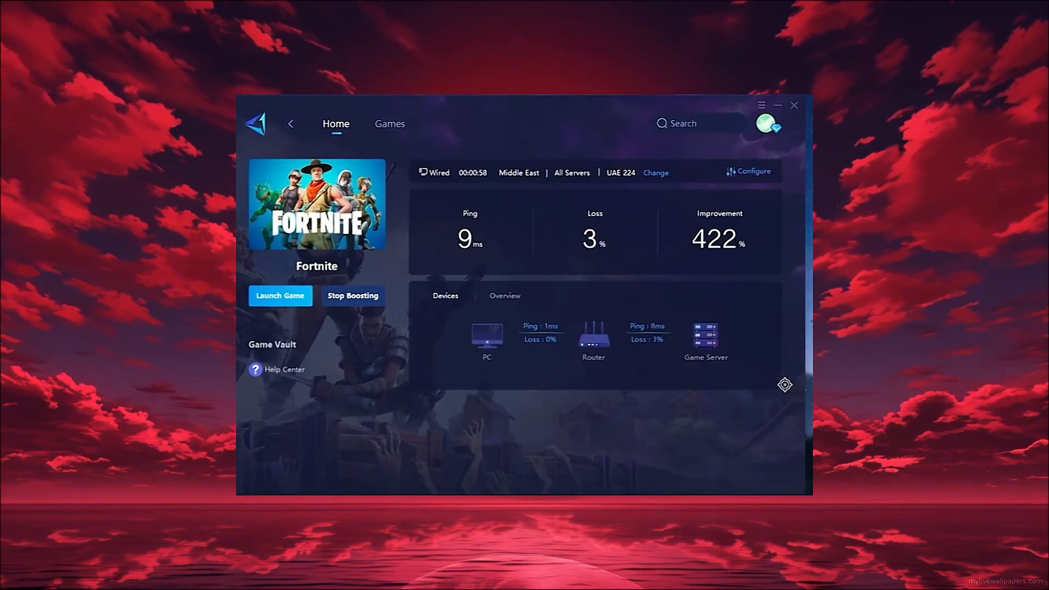
left_click(280, 295)
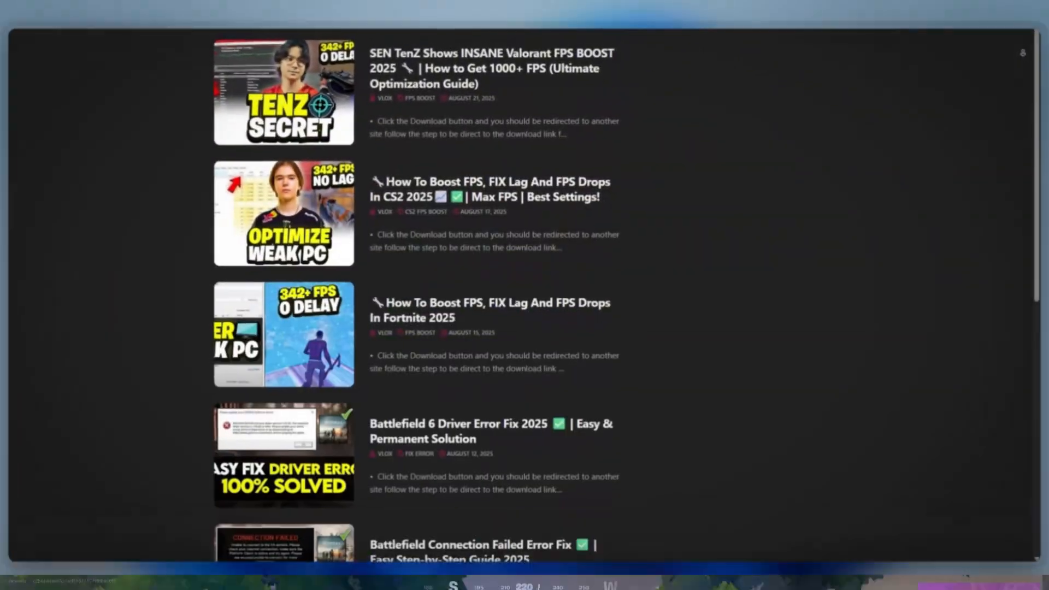
Step: Scroll to the MSI Mode Utility 3.0 program in the 2-MSI Mode Utility 3.0 folder
scroll("down", 3)
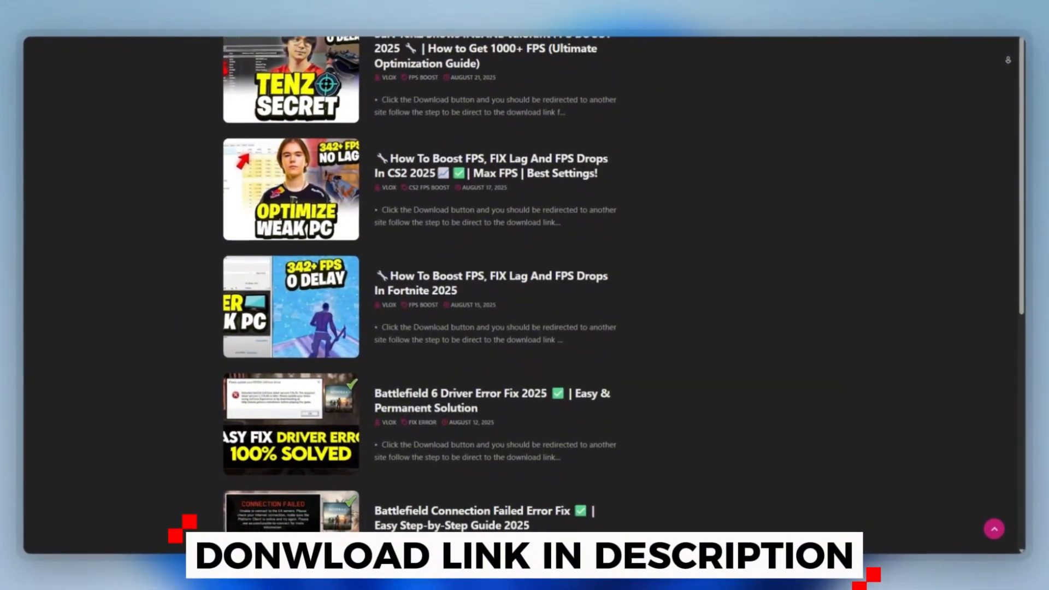
scroll("down", 3)
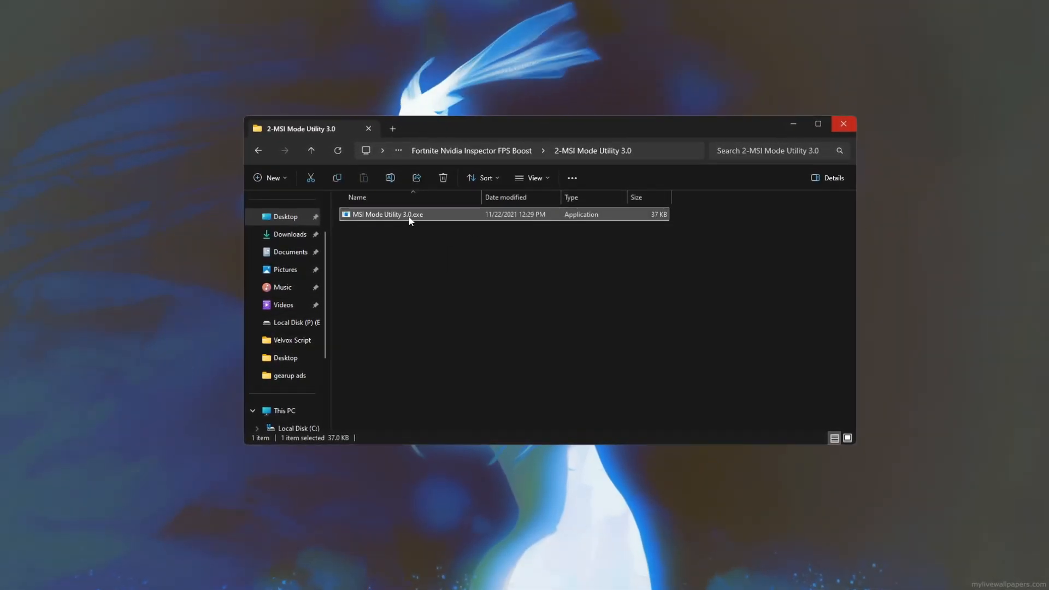
Step: Run MSI Mode Utility 3.0.exe to show the device list with MSI settings
double_click(387, 214)
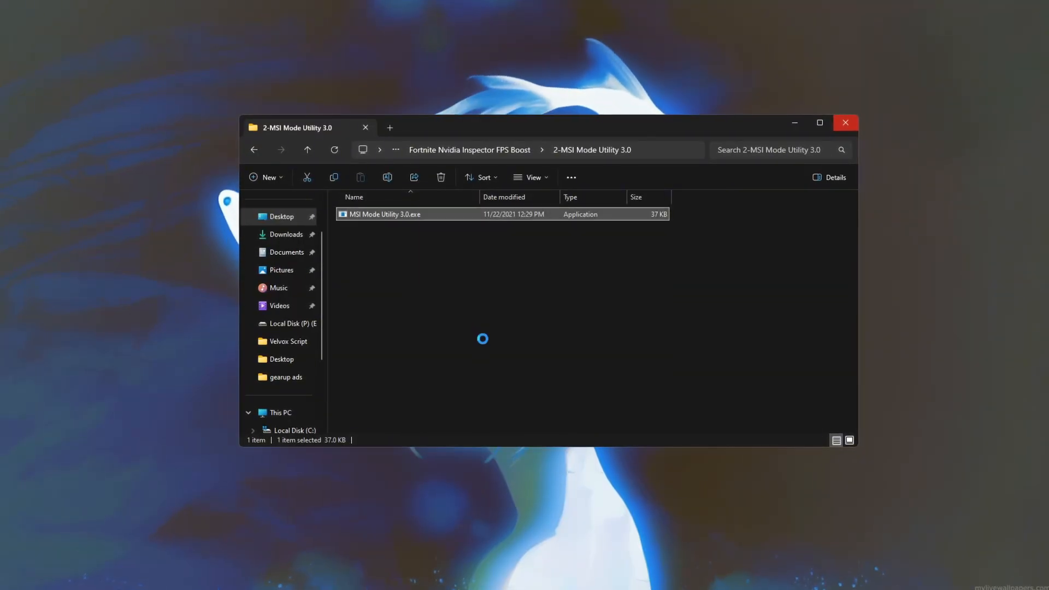
double_click(384, 215)
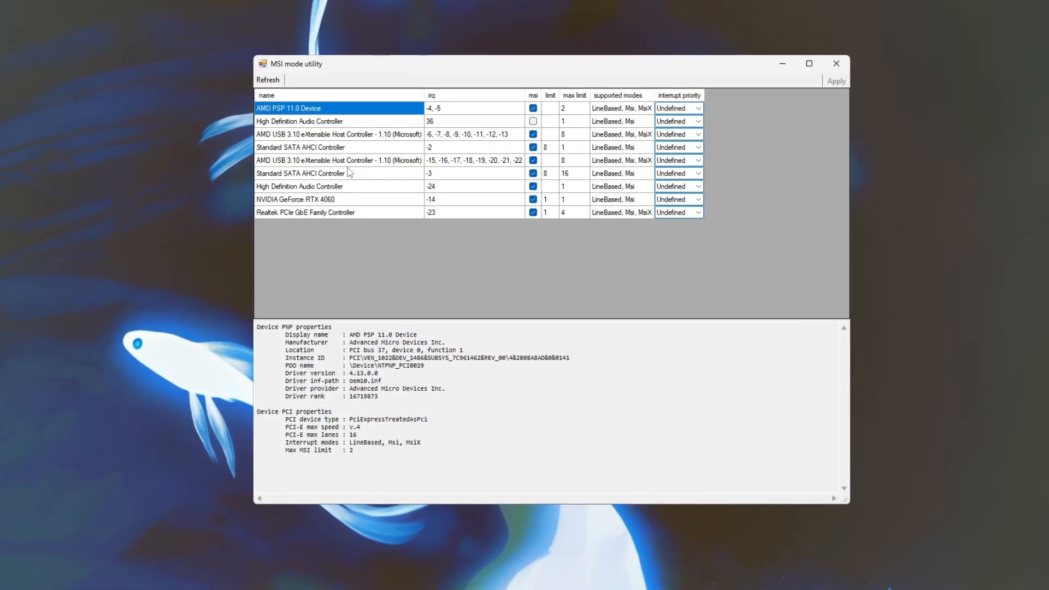
Step: Set the NVIDIA GeForce RTX 4060 interrupt priority to High in MSI Mode Utility
left_click(295, 199)
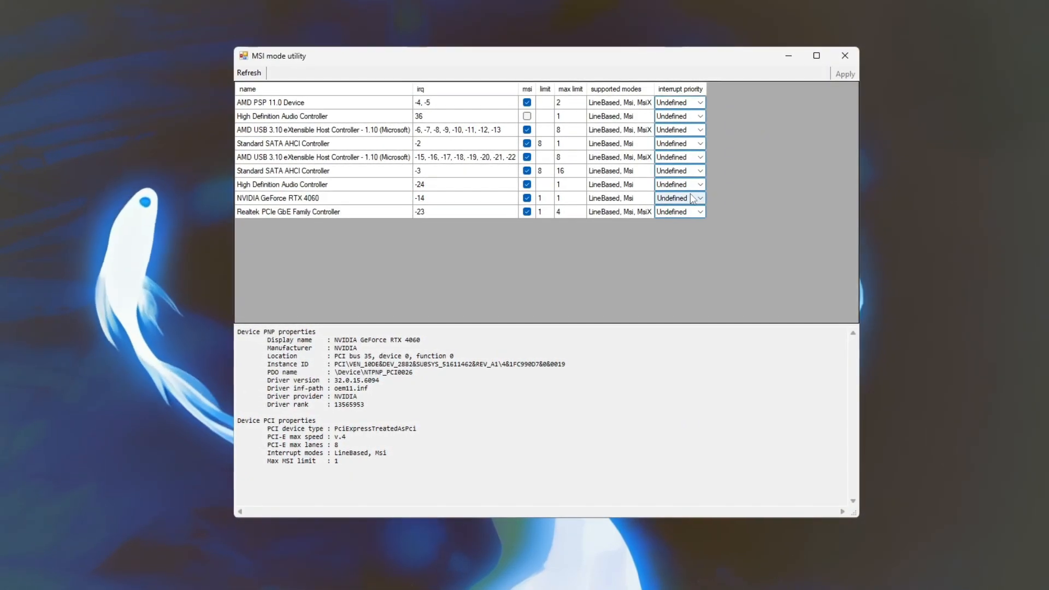
left_click(679, 197)
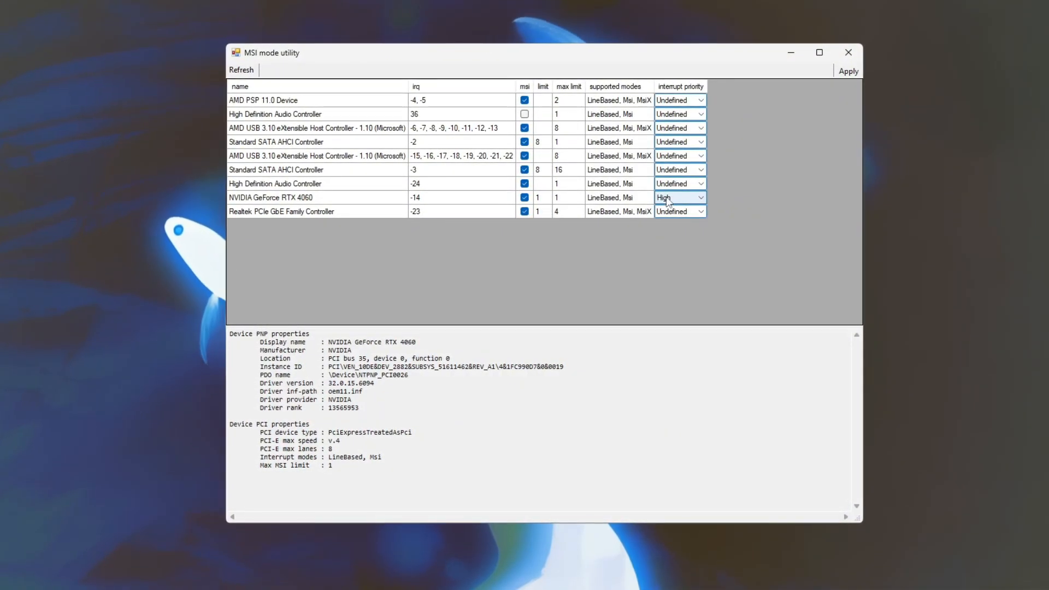
left_click(700, 197)
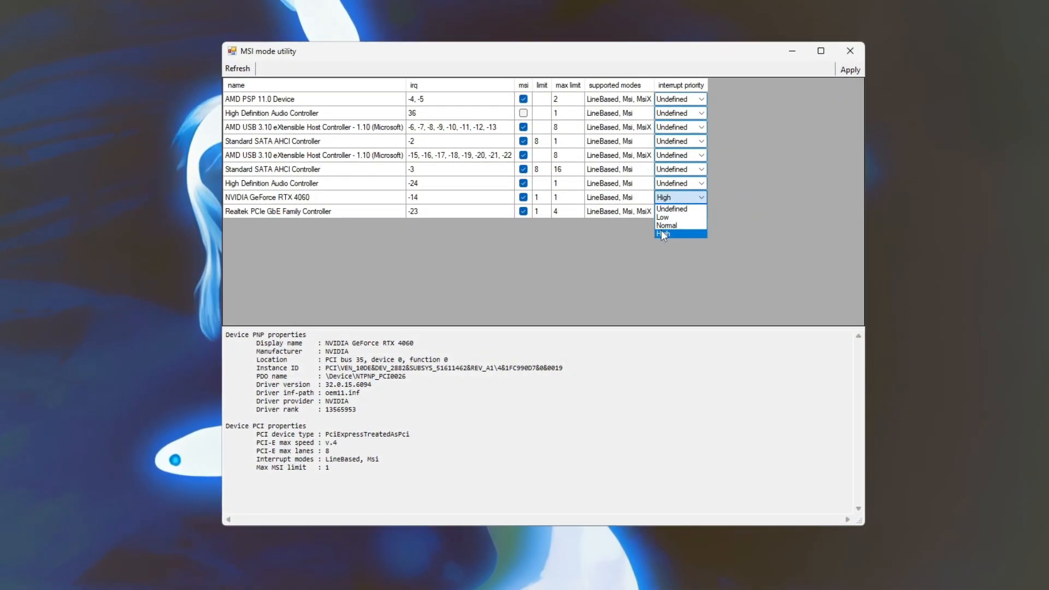
left_click(663, 233)
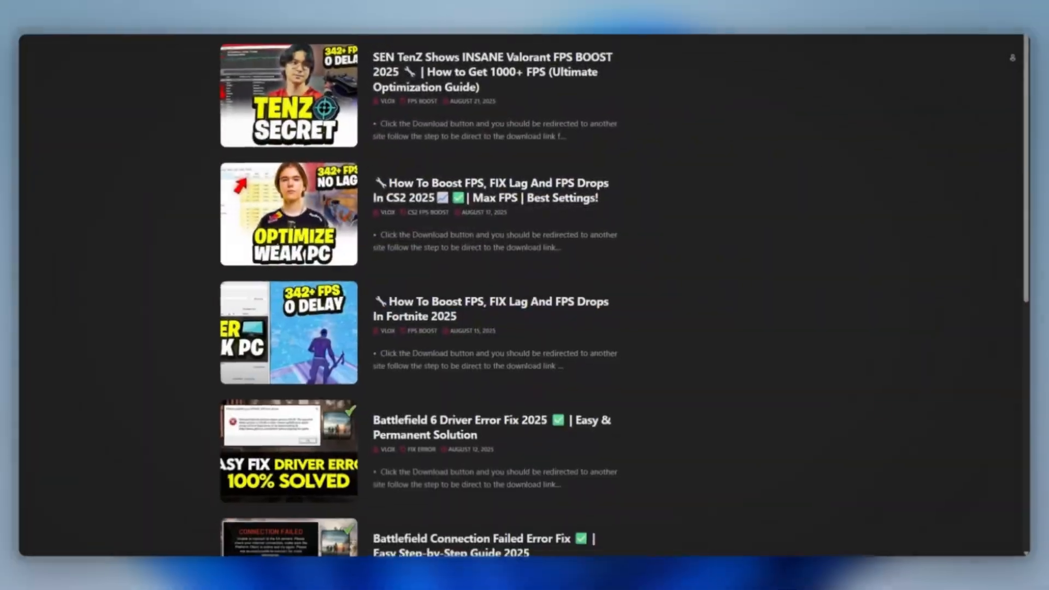
Step: Scroll down the Optimizer download page
scroll("down", 3)
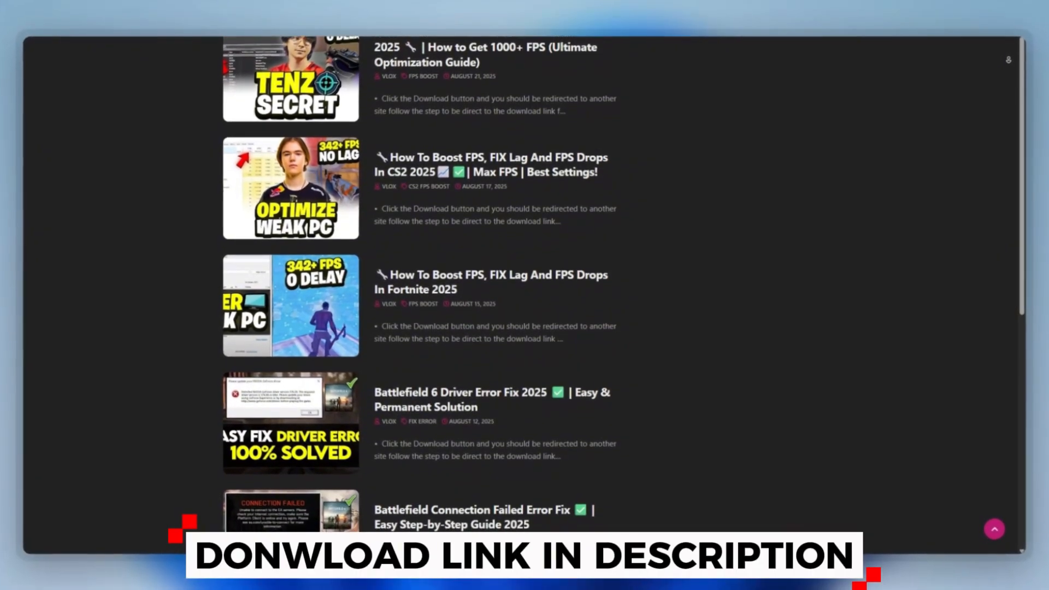
scroll("down", 3)
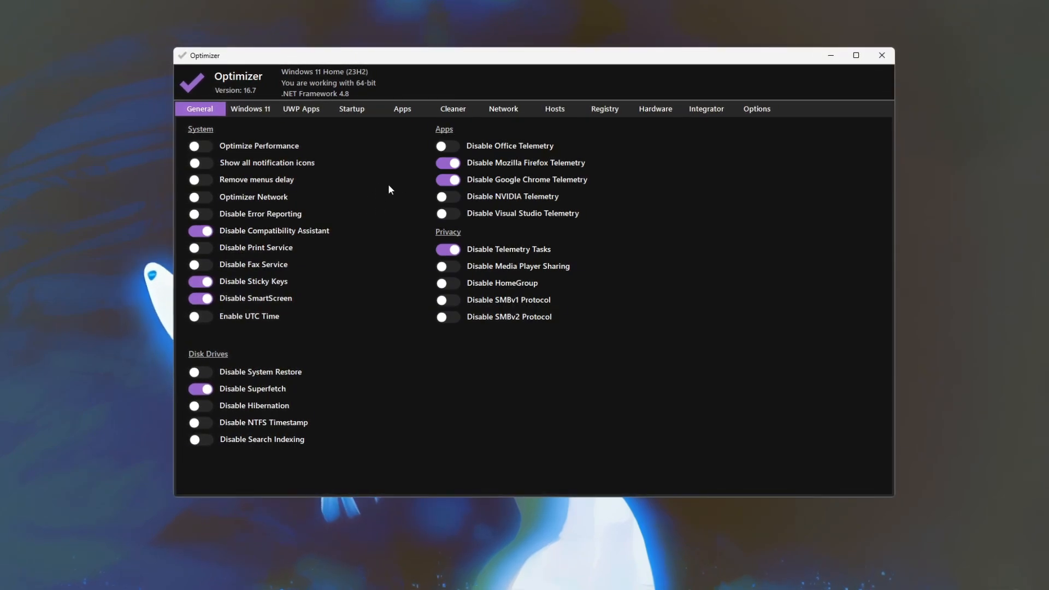
mouse_move(301, 239)
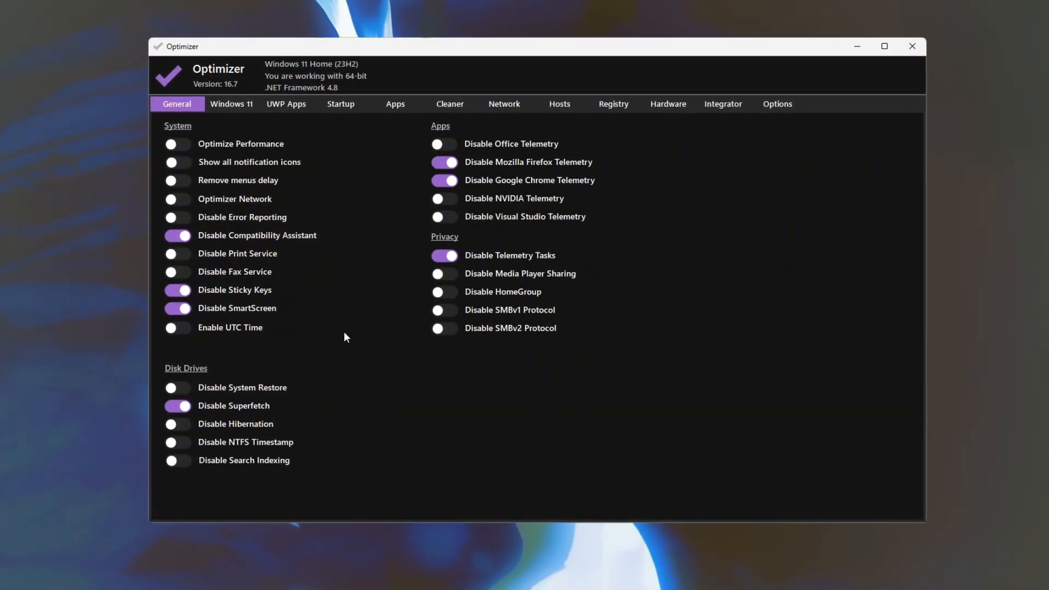
mouse_move(555, 170)
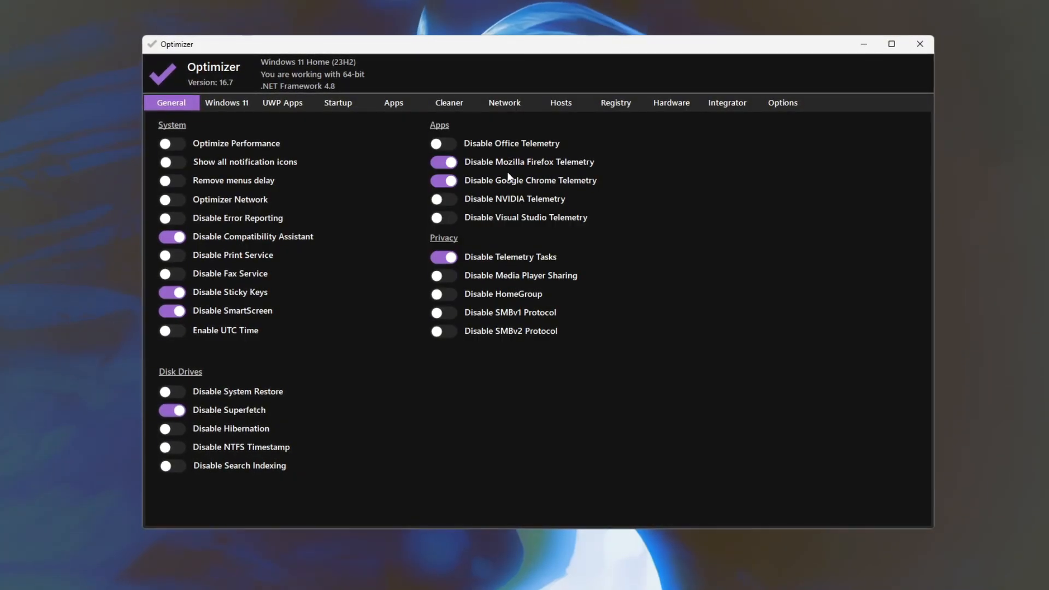
mouse_move(530, 179)
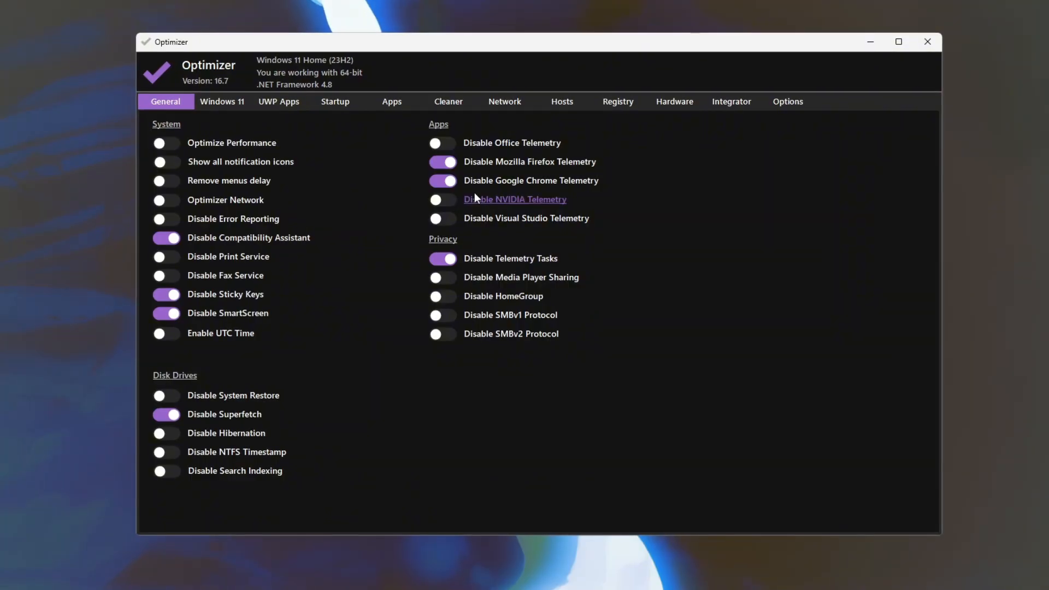
mouse_move(662, 239)
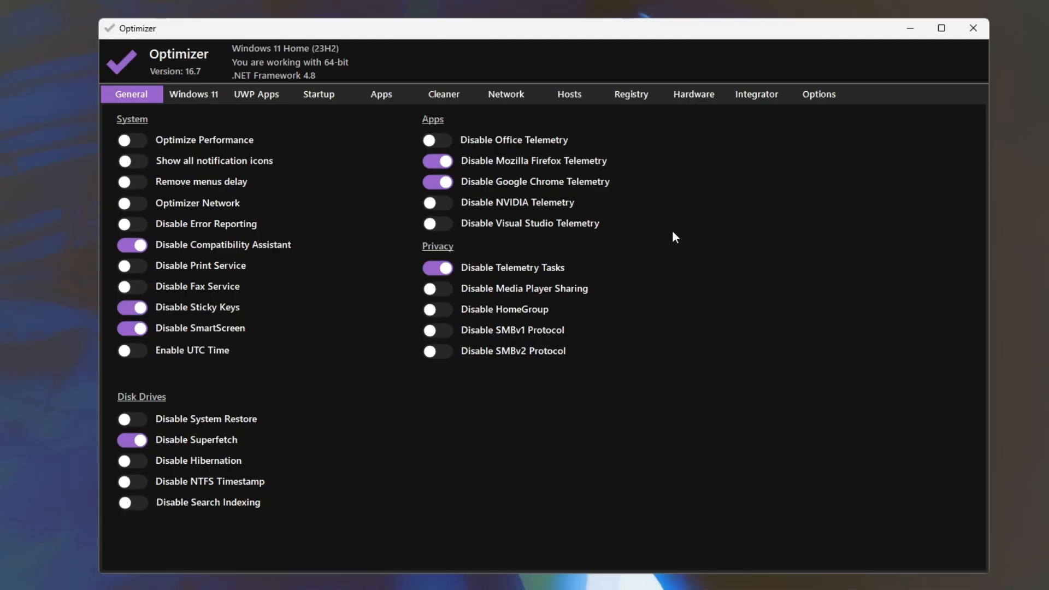
Step: Select FortniteClient-Win64-Shipping.exe in the Fortnite Win64 binaries folder
left_click_drag(535, 27, 535, 199)
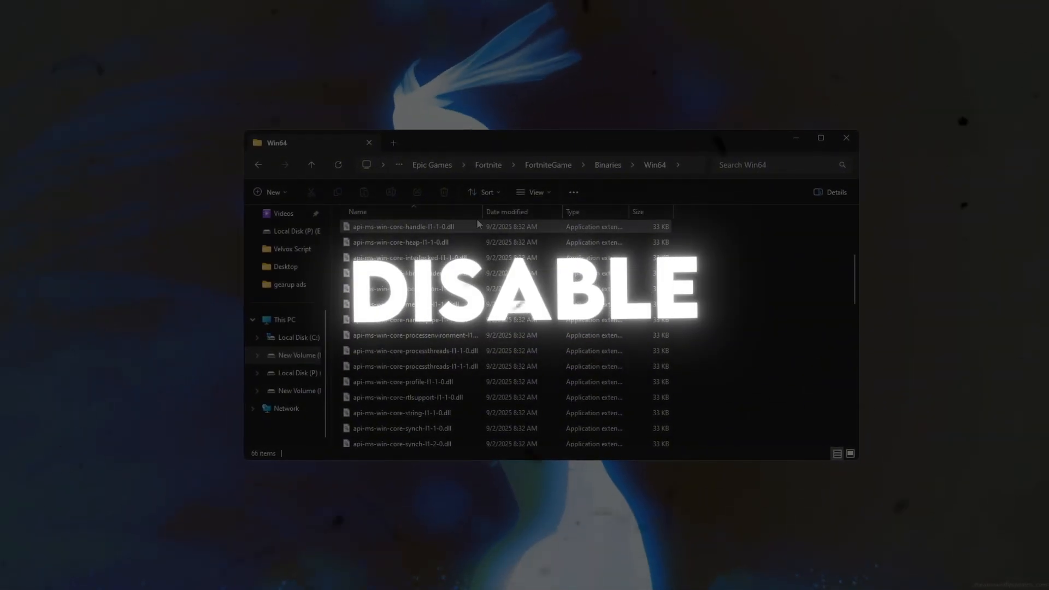
scroll("up", 3)
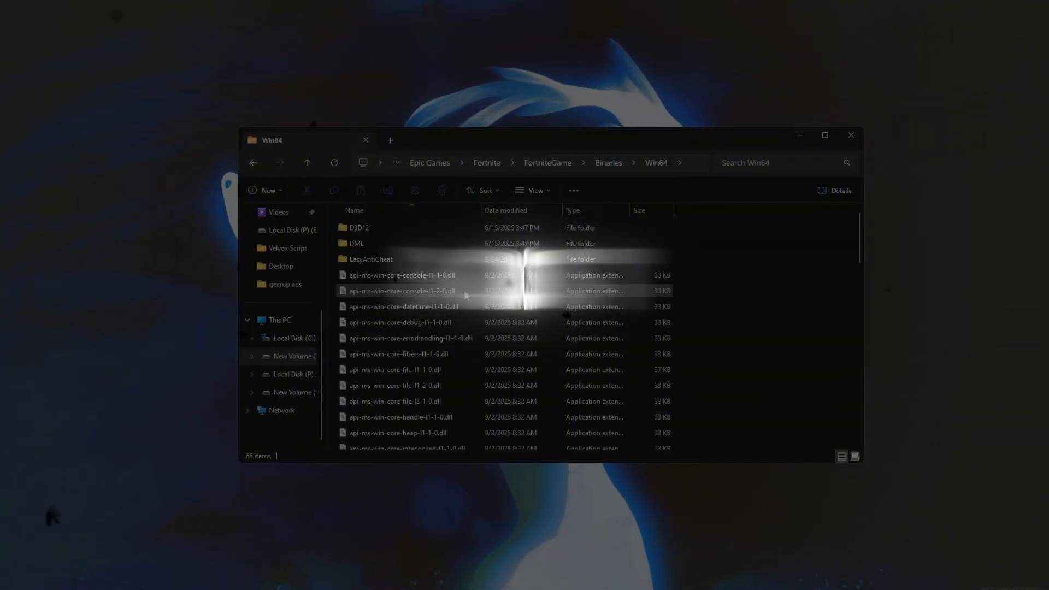
scroll("down", 3)
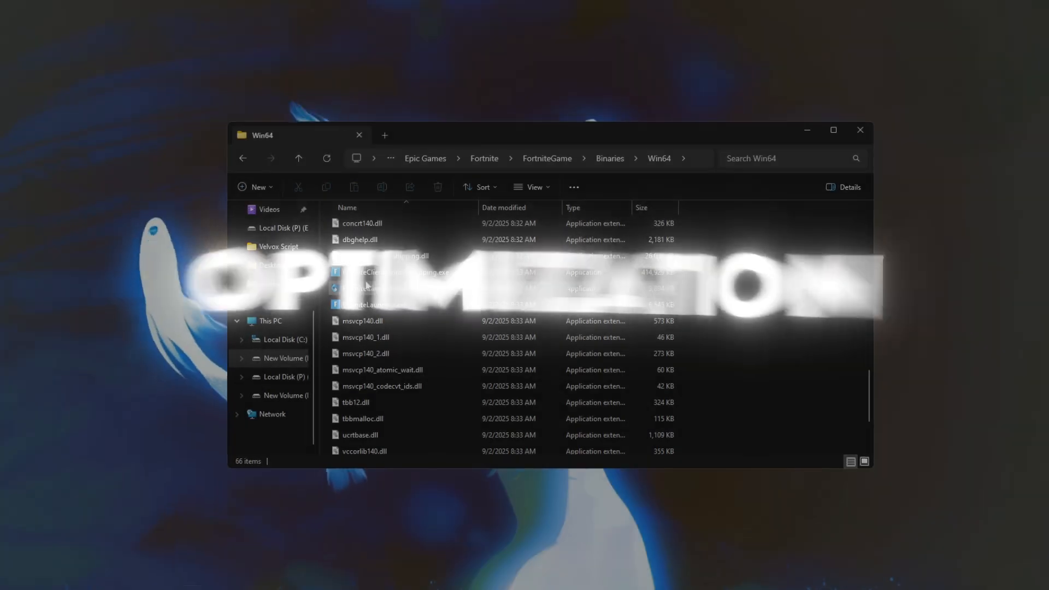
left_click(393, 271)
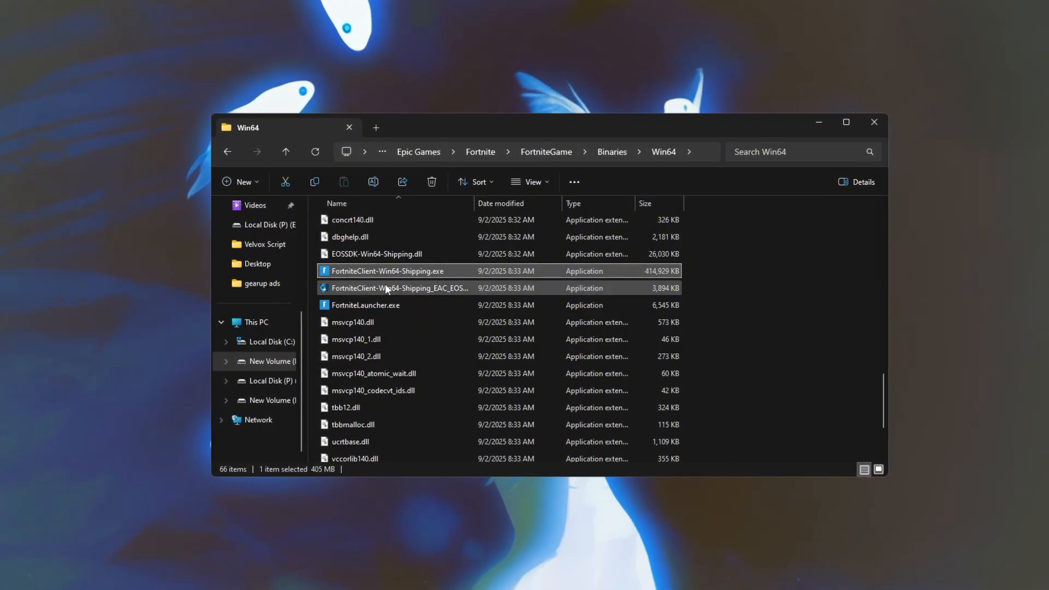
Step: Keep 'Disable full-screen optimisations' checked for FortniteClient-Win64-Shipping.exe and confirm with OK
right_click(388, 271)
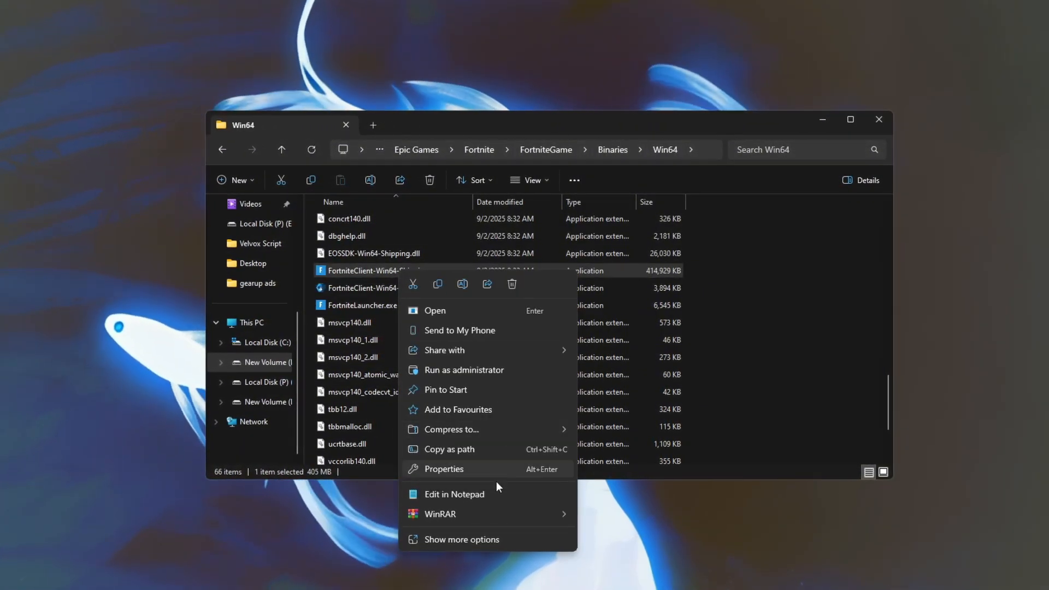
left_click(443, 468)
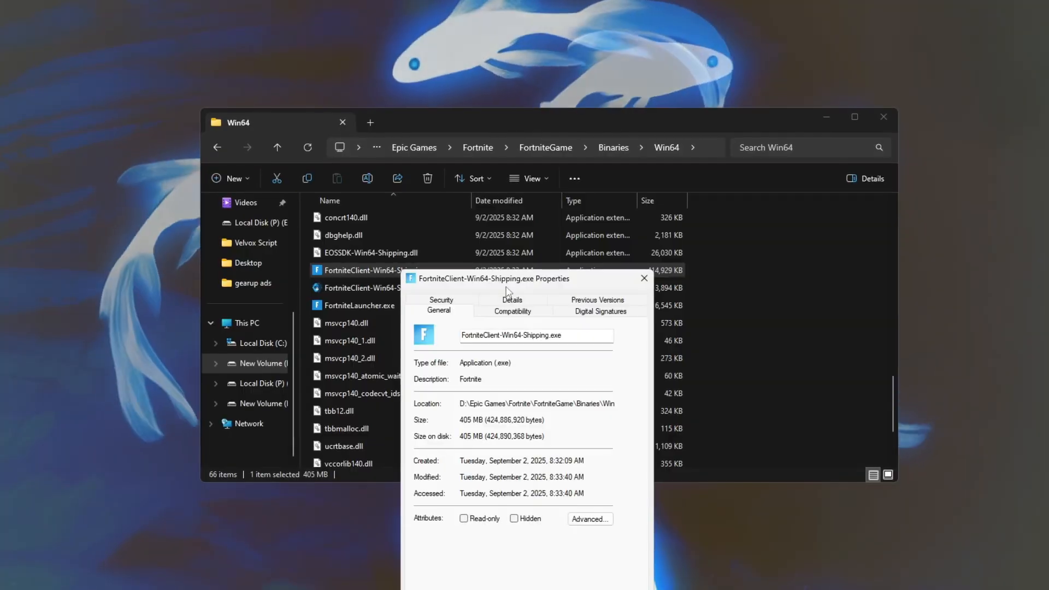
left_click(512, 310)
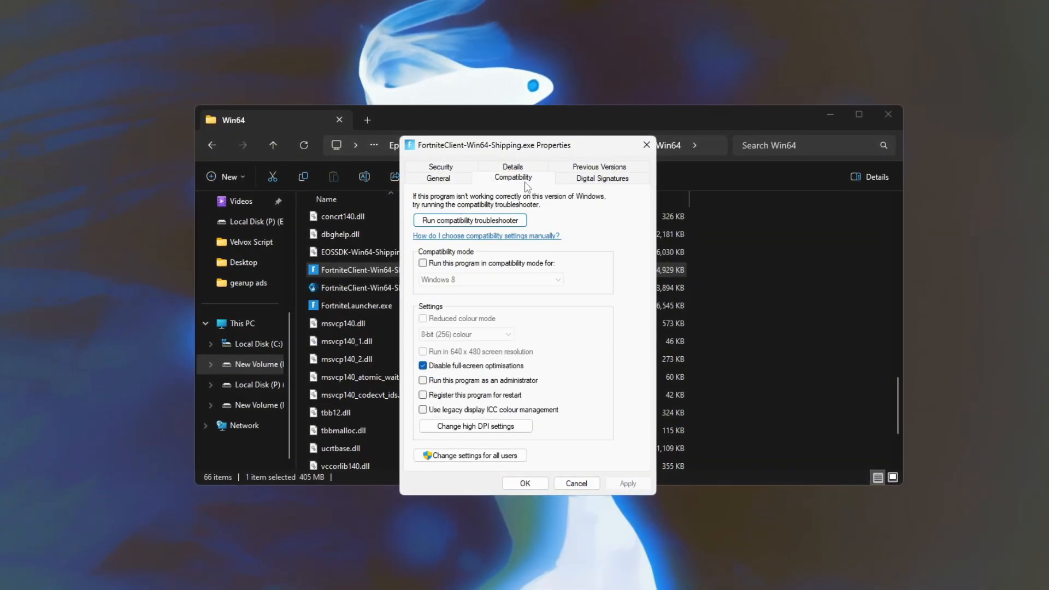
left_click(423, 366)
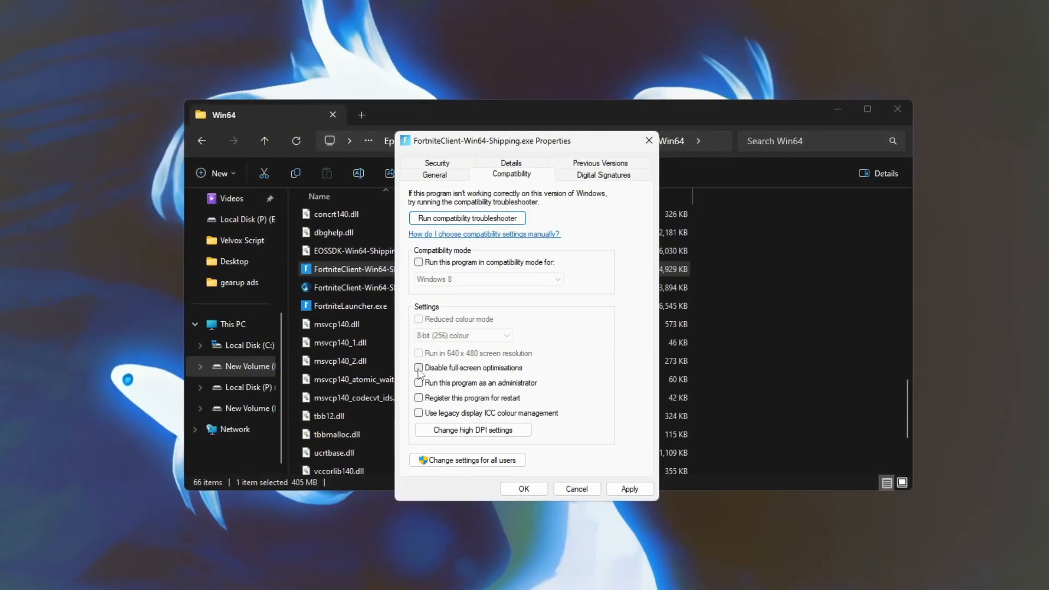
left_click(418, 368)
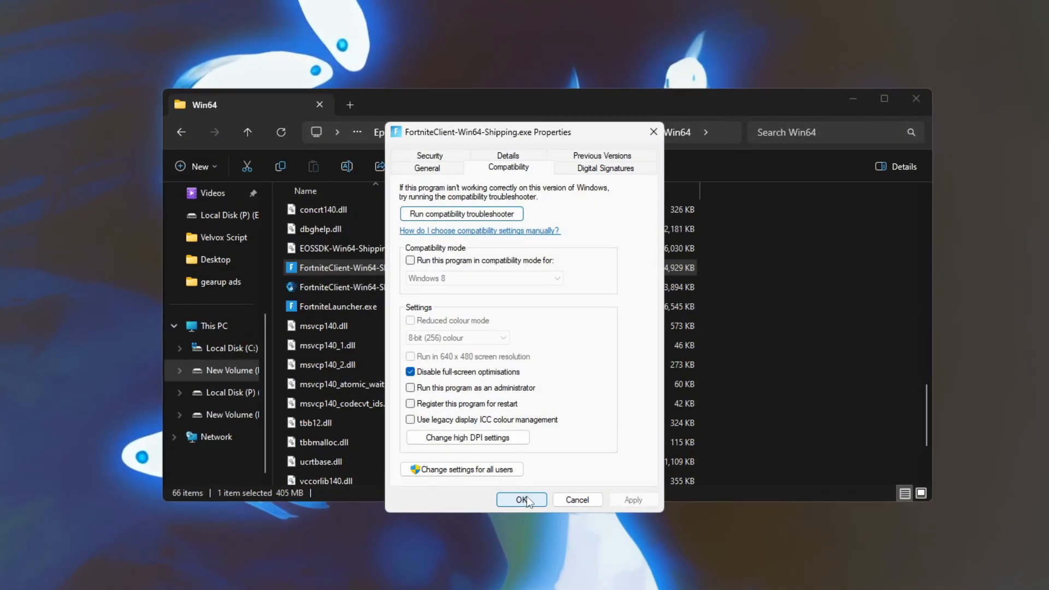
left_click(521, 500)
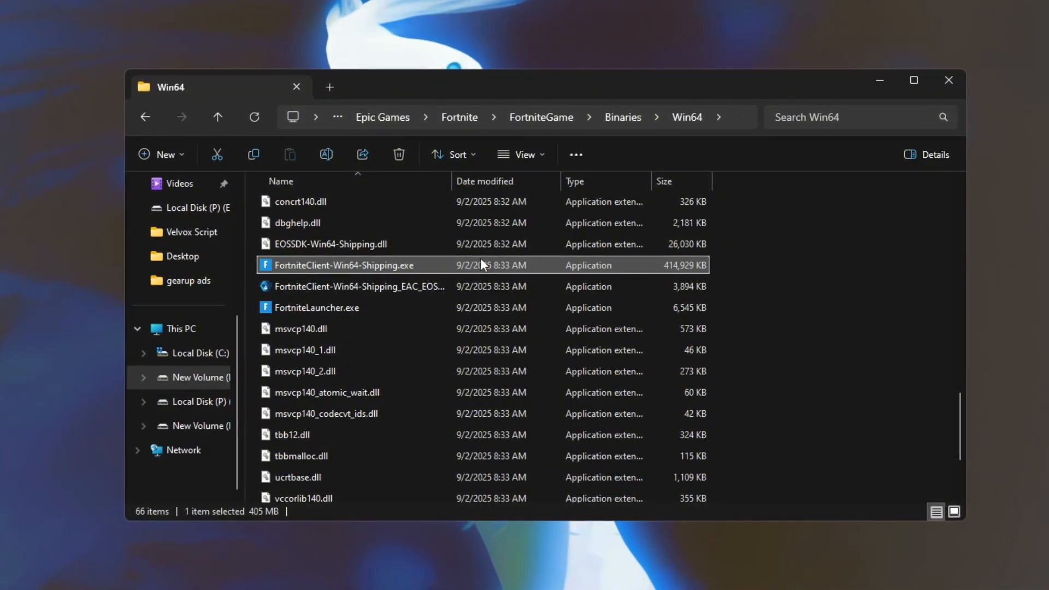
Step: Launch Fortnite from FortniteClient-Win64-Shipping.exe
double_click(343, 265)
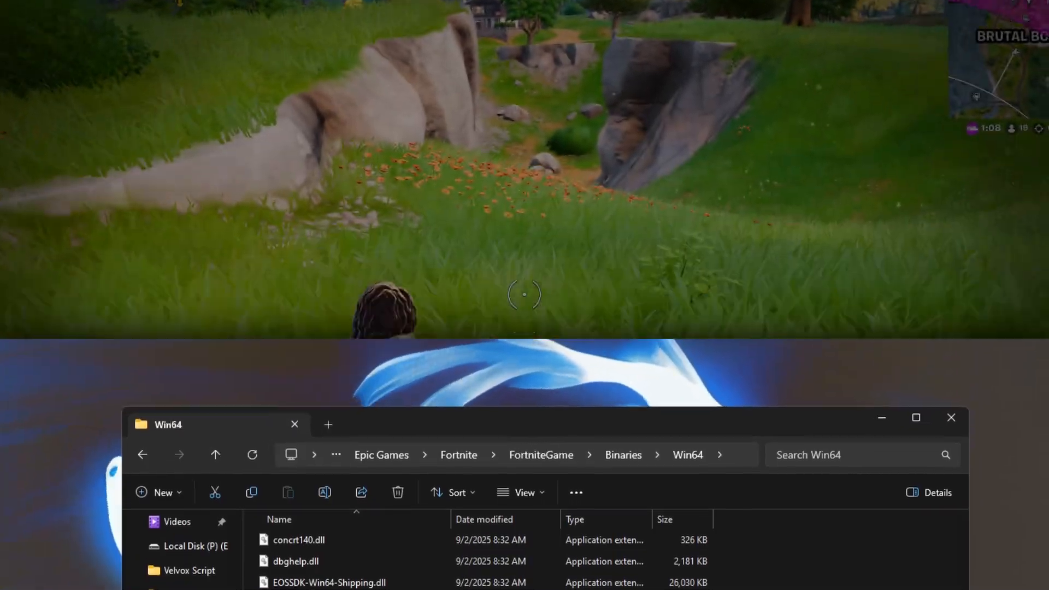